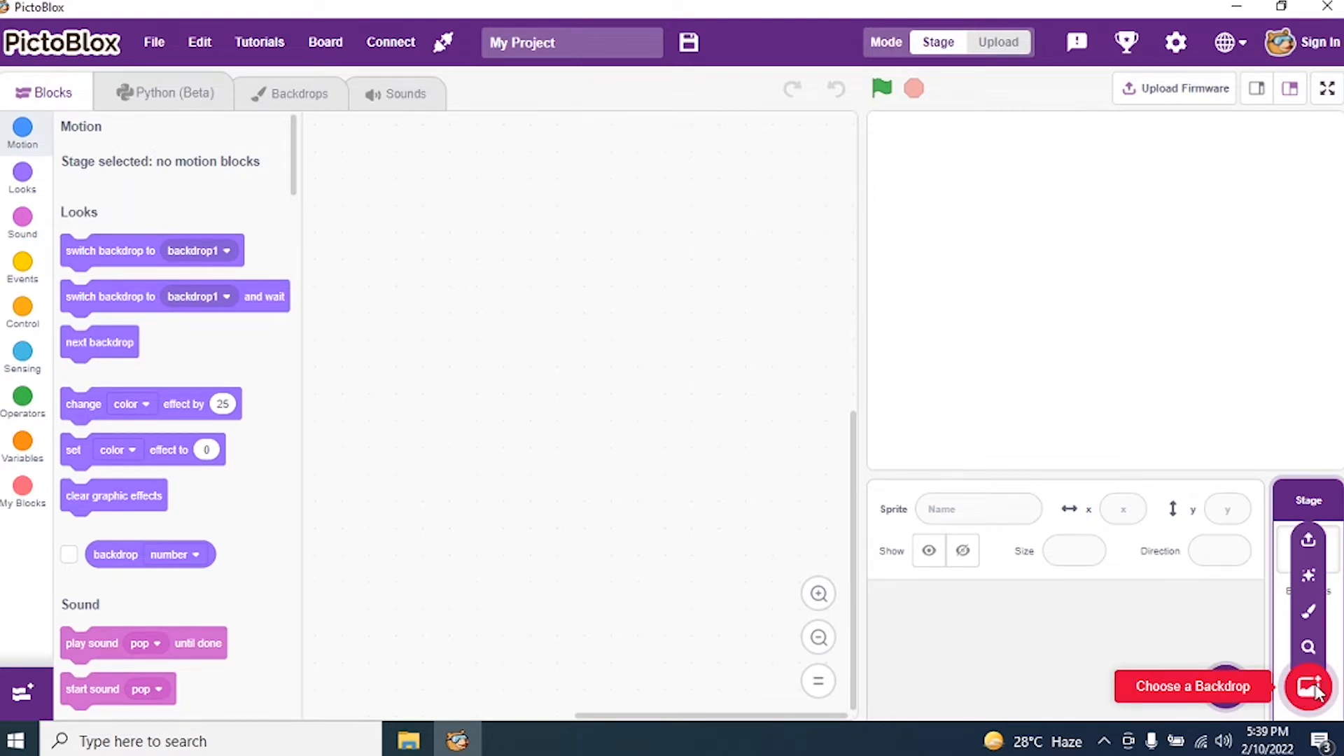
Choose the Stars starry-sky picture from the backdrop library as the stage backdrop.
{"action": "left_click", "coordinate": [1191, 686]}
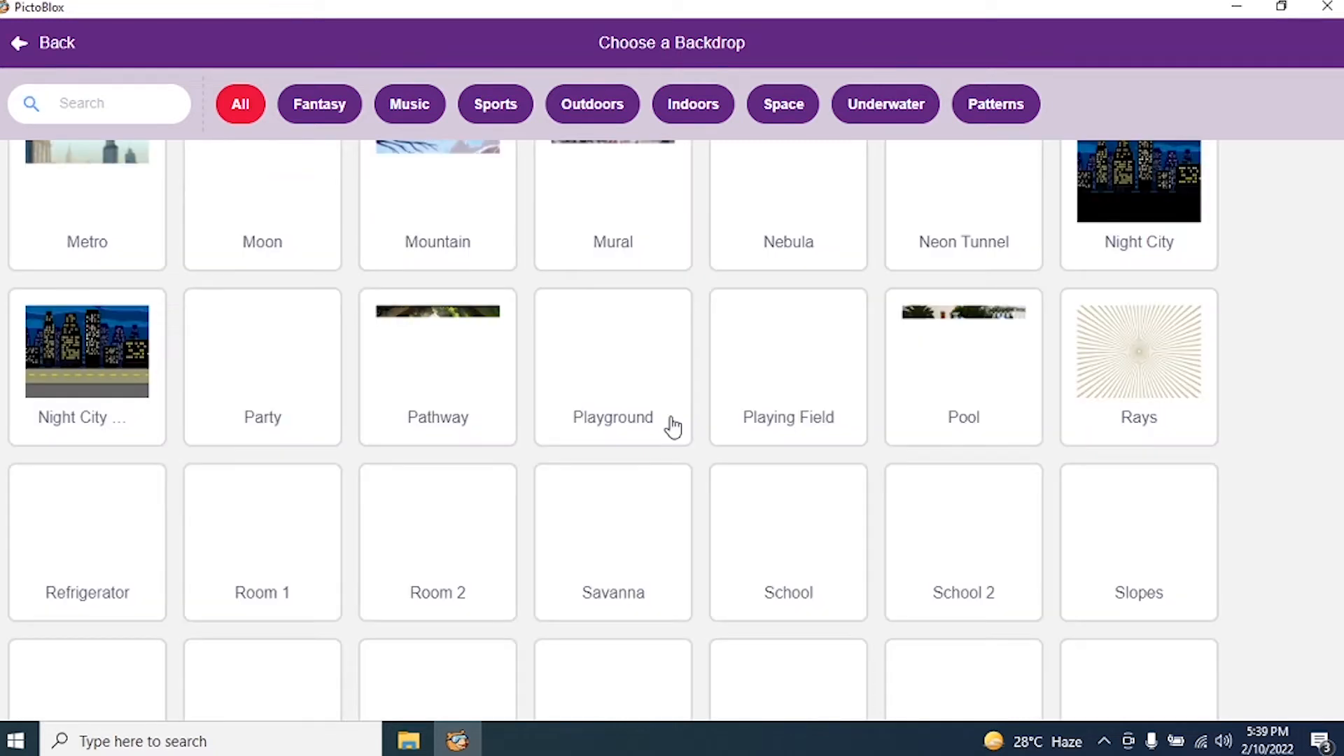
{"action": "scroll", "scroll_direction": "down", "scroll_amount": 3}
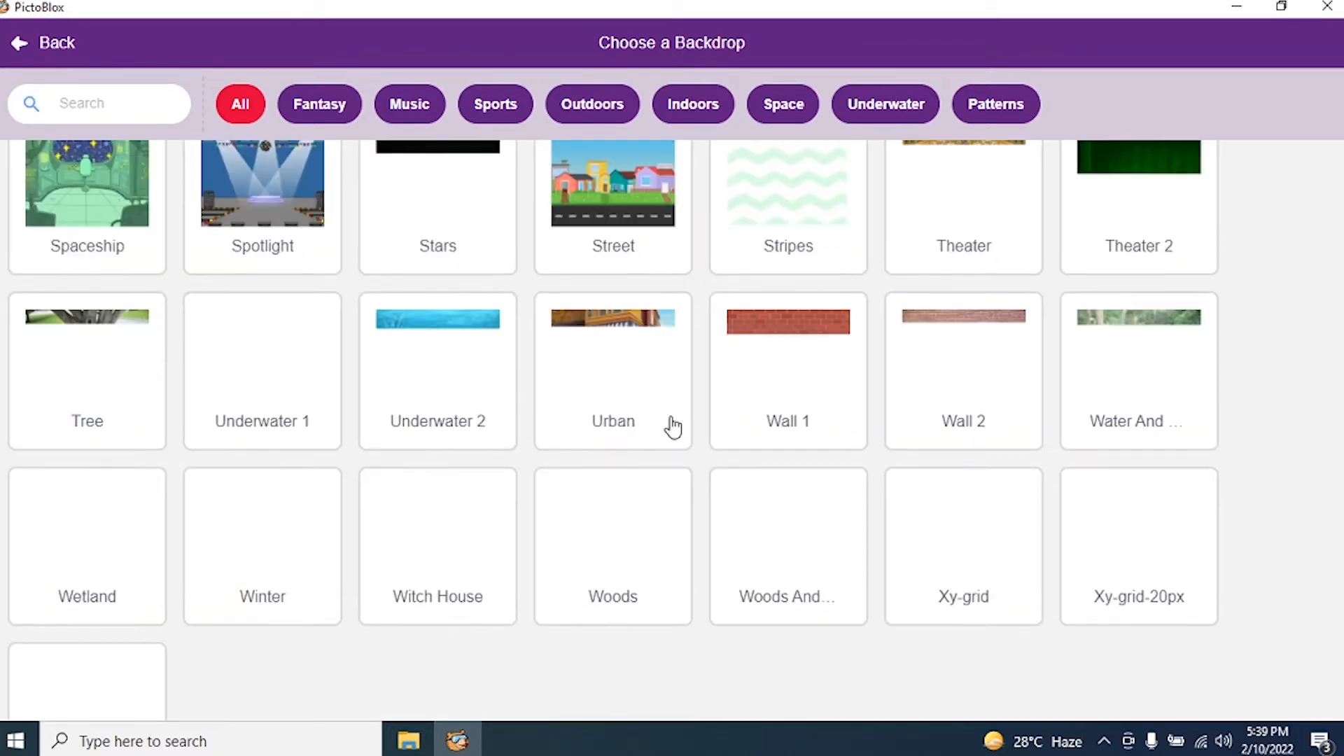
{"action": "scroll", "scroll_direction": "up", "scroll_amount": 3}
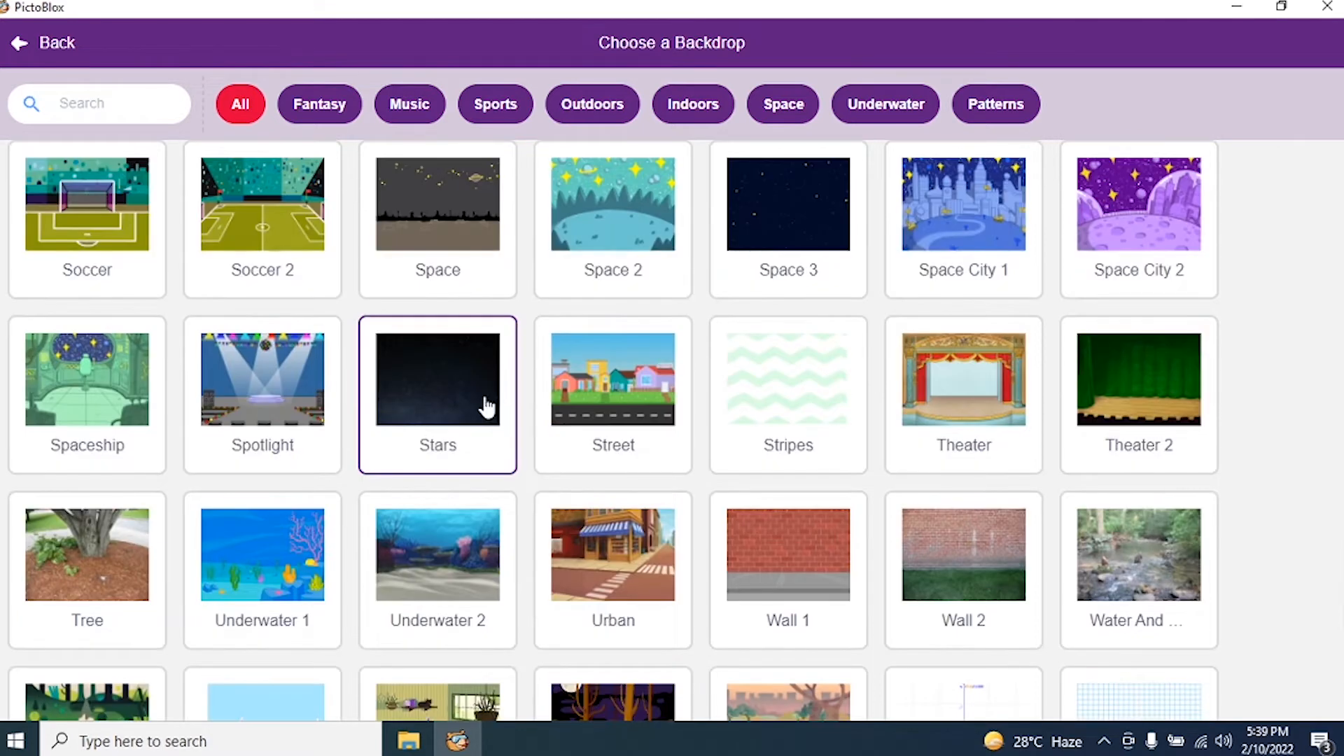
{"action": "left_click", "coordinate": [437, 378]}
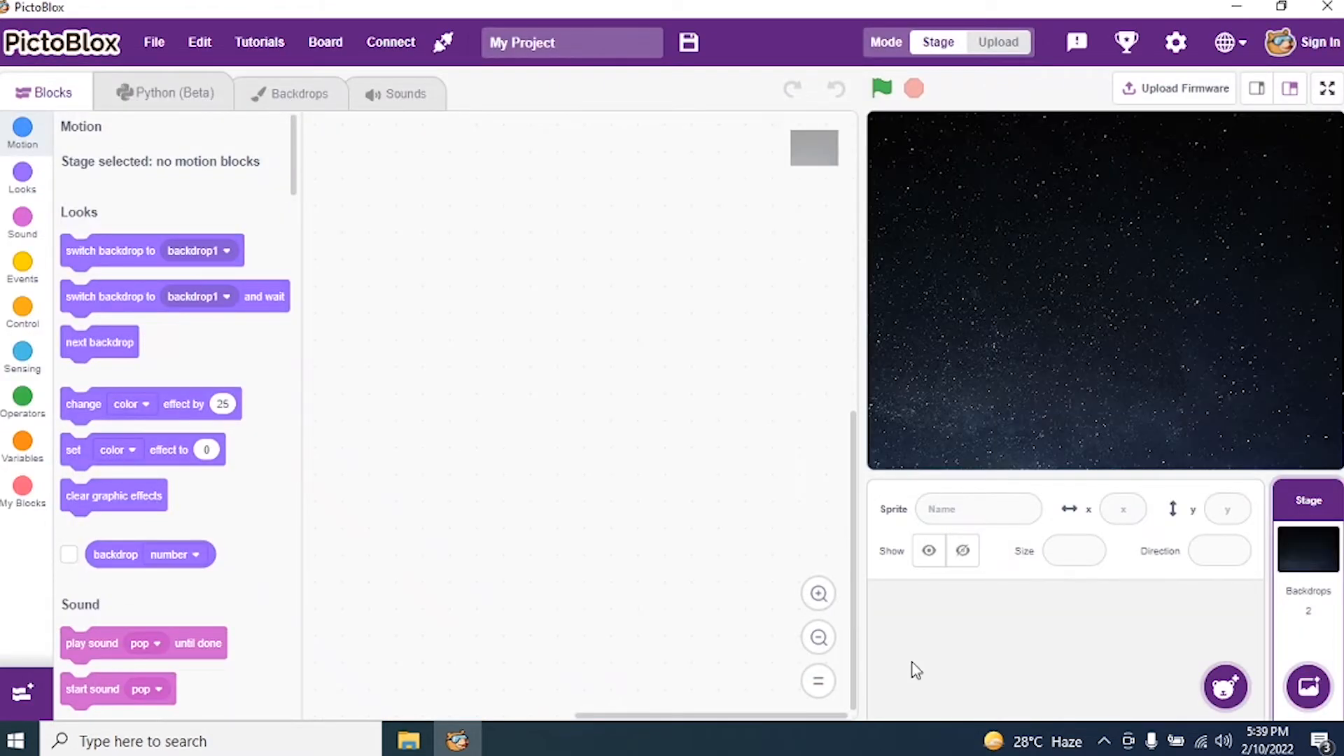
{"action": "mouse_move", "coordinate": [1096, 703]}
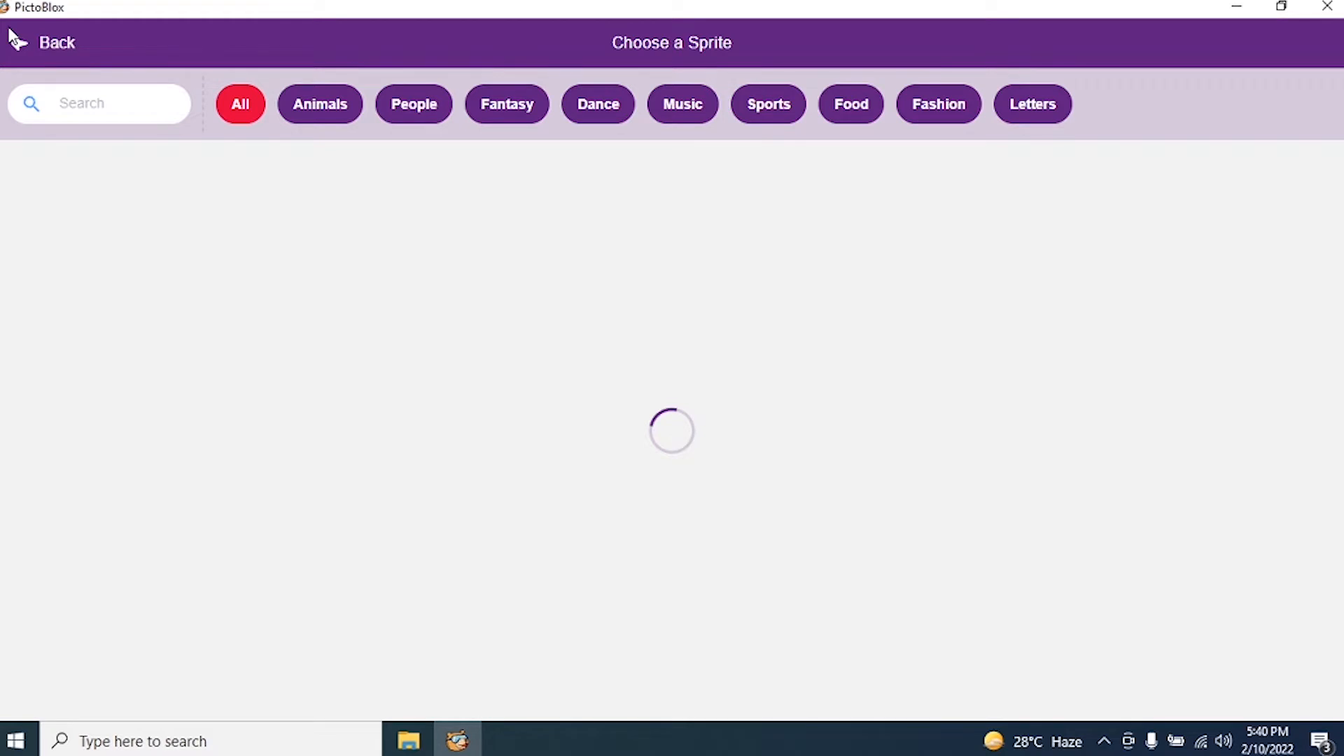
Search the sprite library for 'Sun' to find the Sun sprite.
{"action": "type", "text": "Sun"}
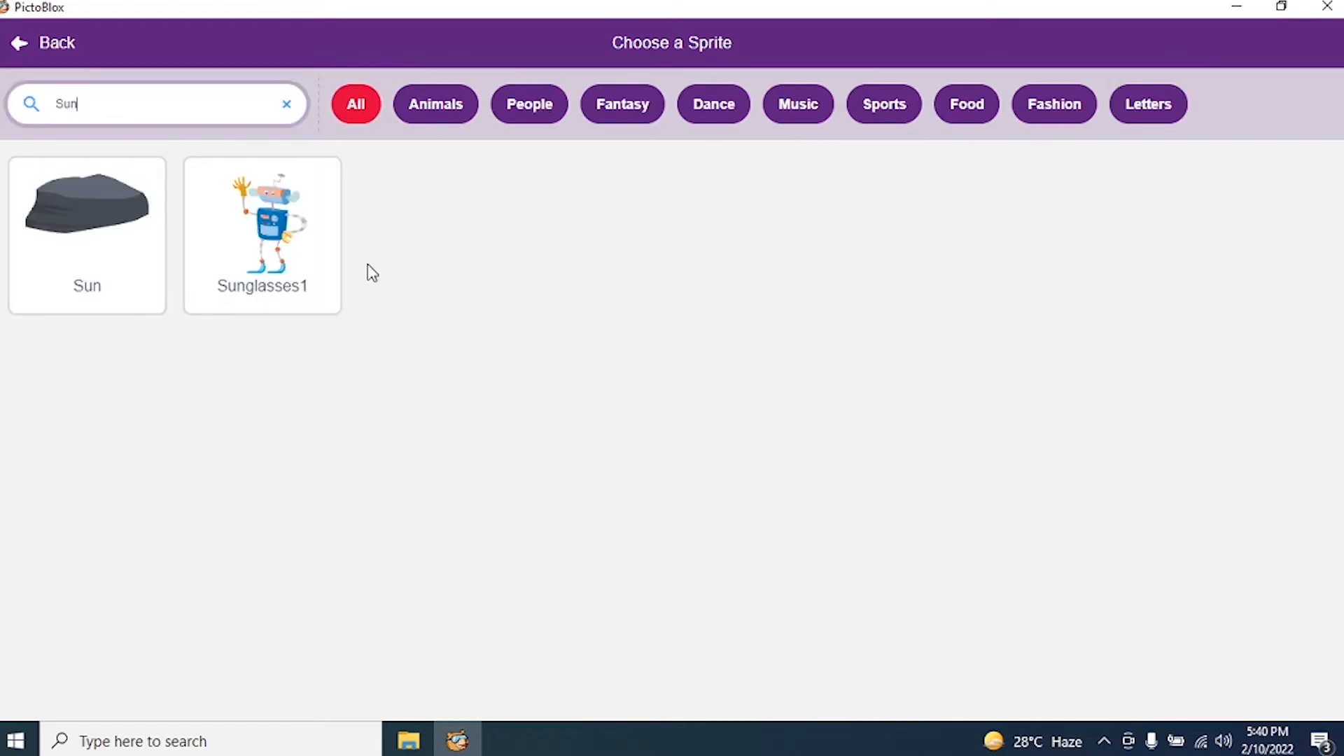
{"action": "mouse_move", "coordinate": [192, 471]}
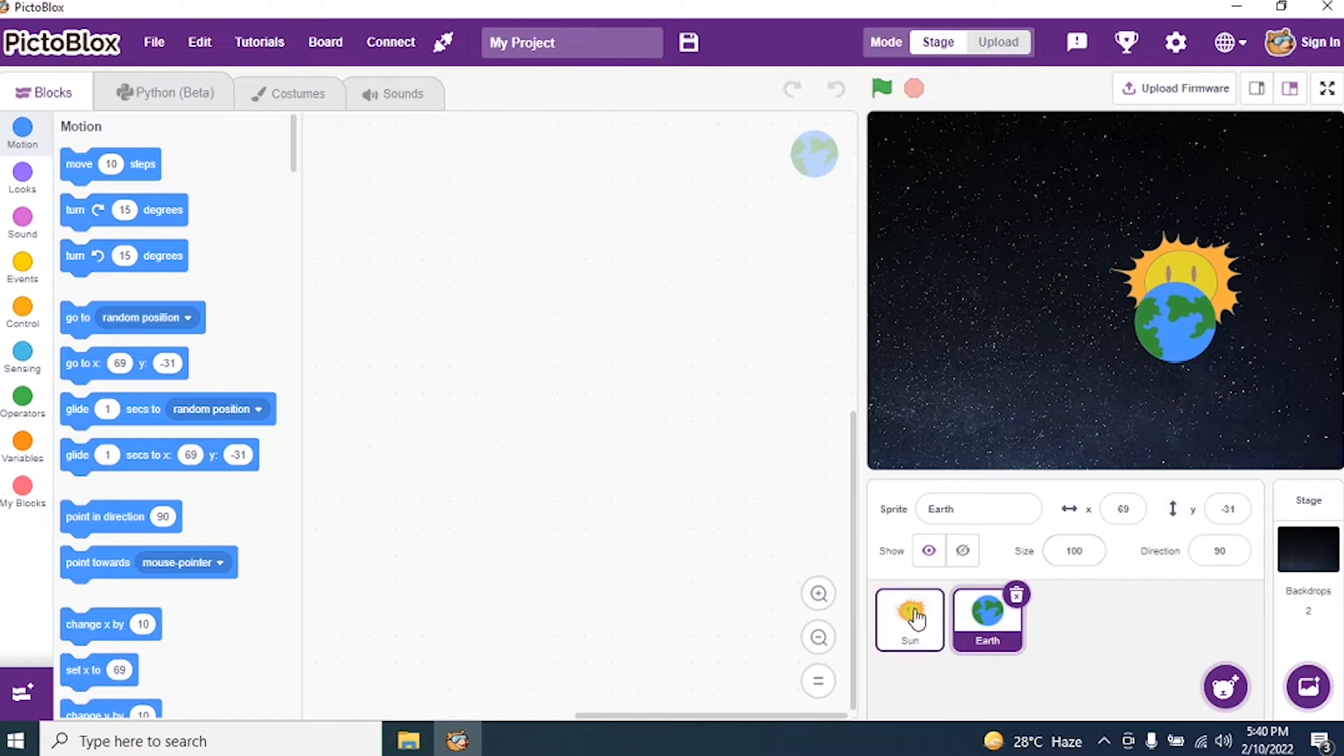
Select the Earth sprite and set its Size to 70 percent.
{"action": "left_click", "coordinate": [909, 620]}
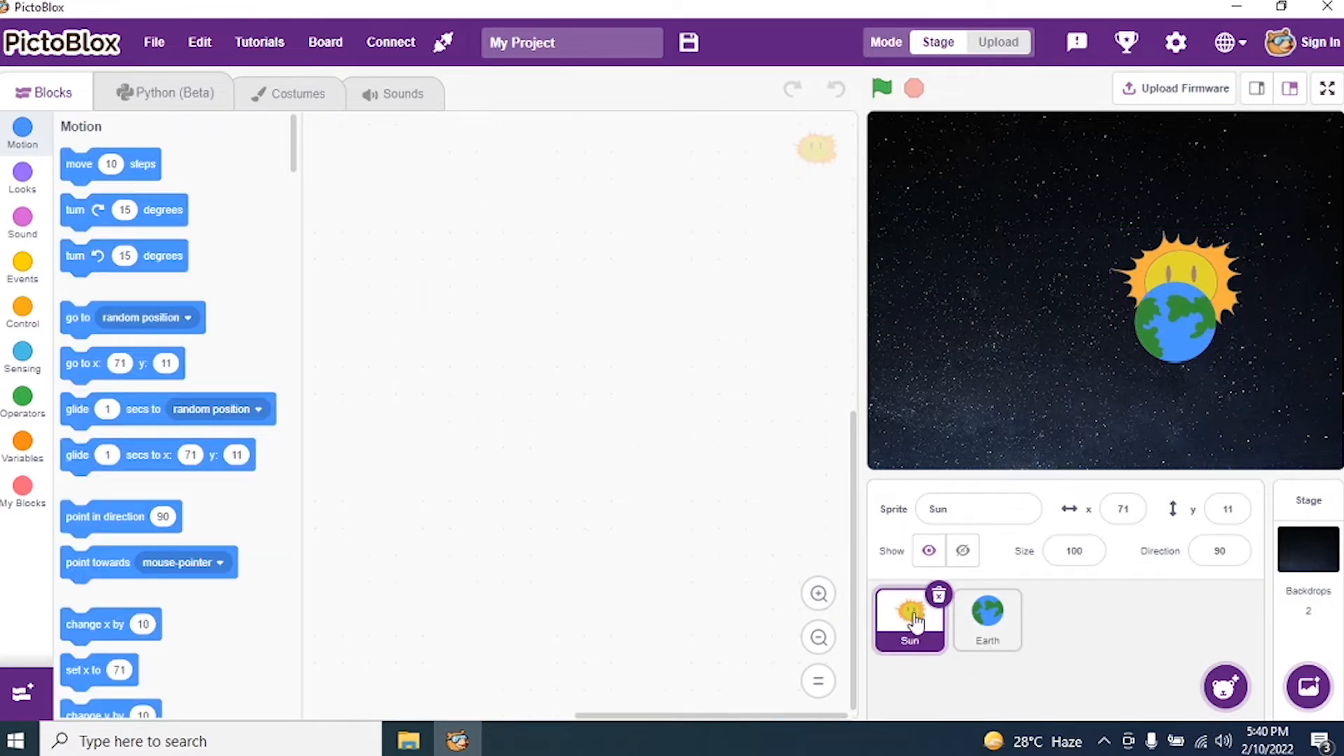
{"action": "left_click", "coordinate": [987, 618]}
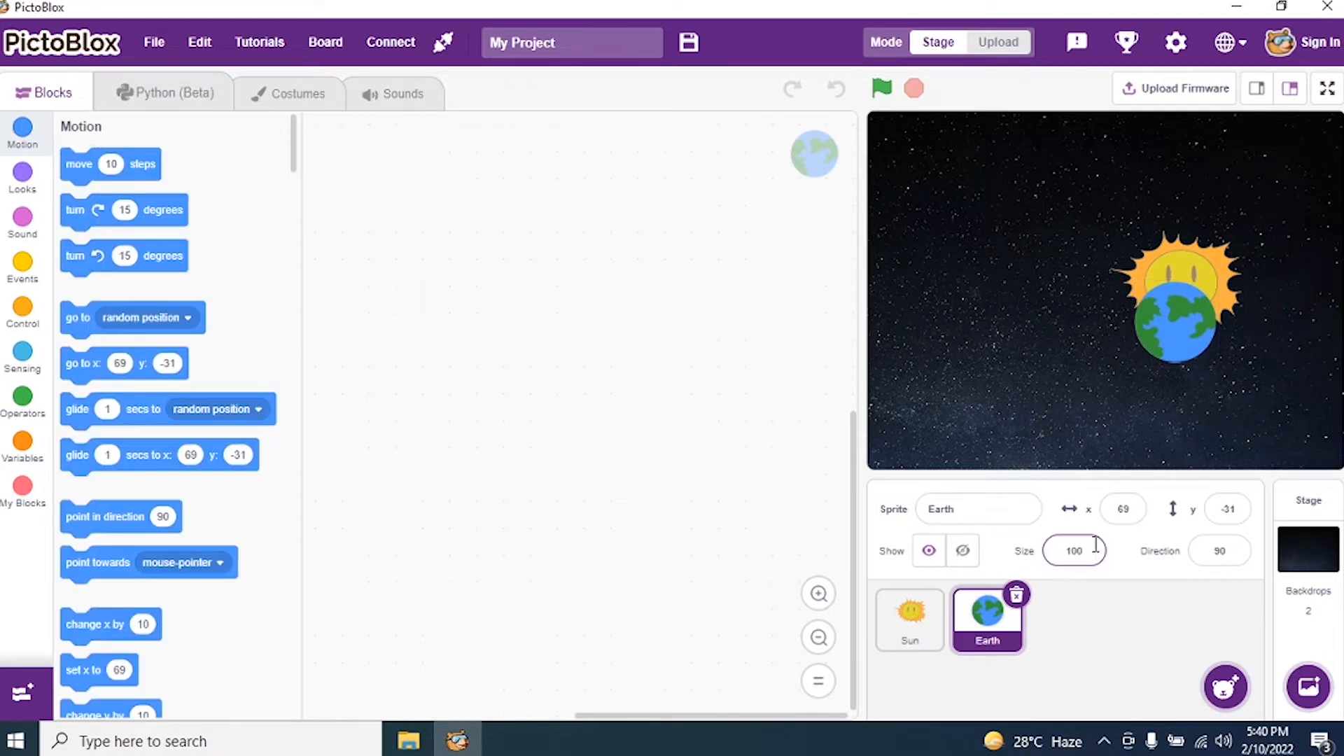
{"action": "left_click", "coordinate": [1075, 551]}
{"action": "type", "text": "70"}
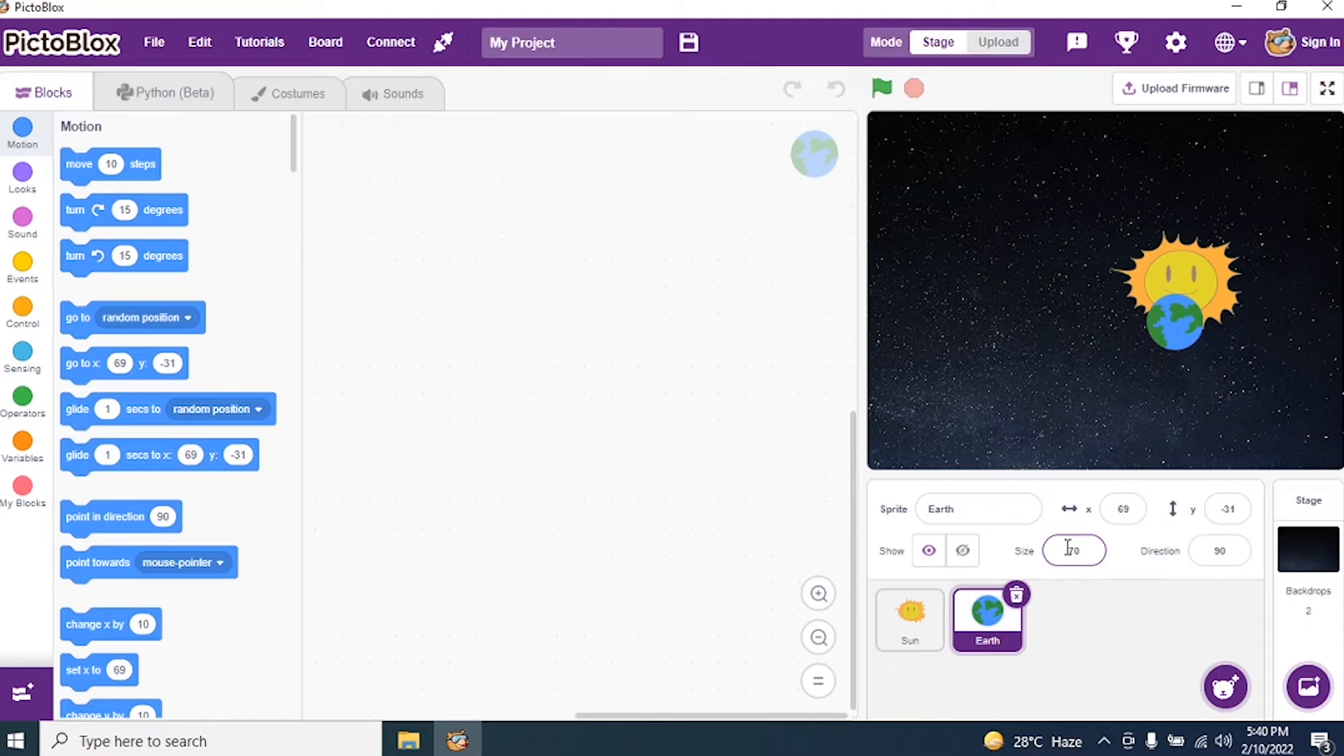
{"action": "left_click", "coordinate": [908, 618]}
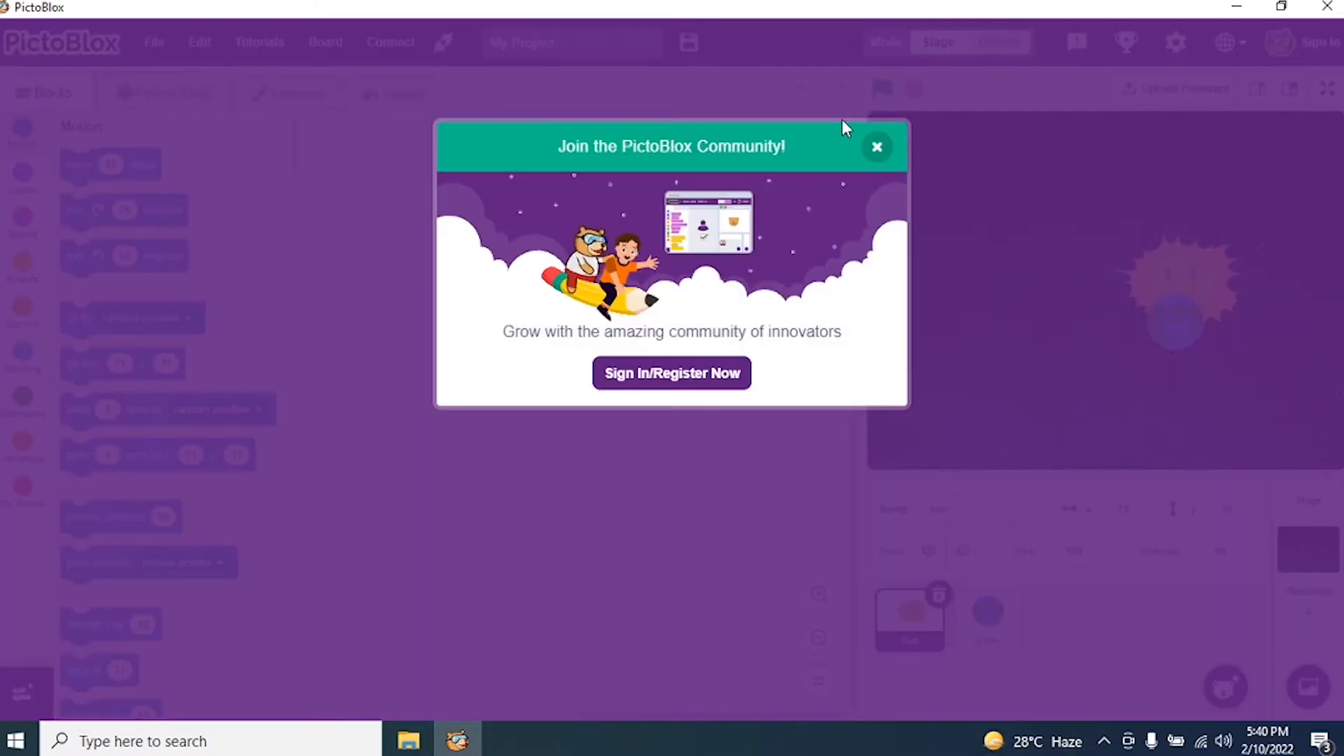
Give the Sun a green-flag script going to x 0, y 0 and run it to centre the Sun.
{"action": "left_click", "coordinate": [876, 147]}
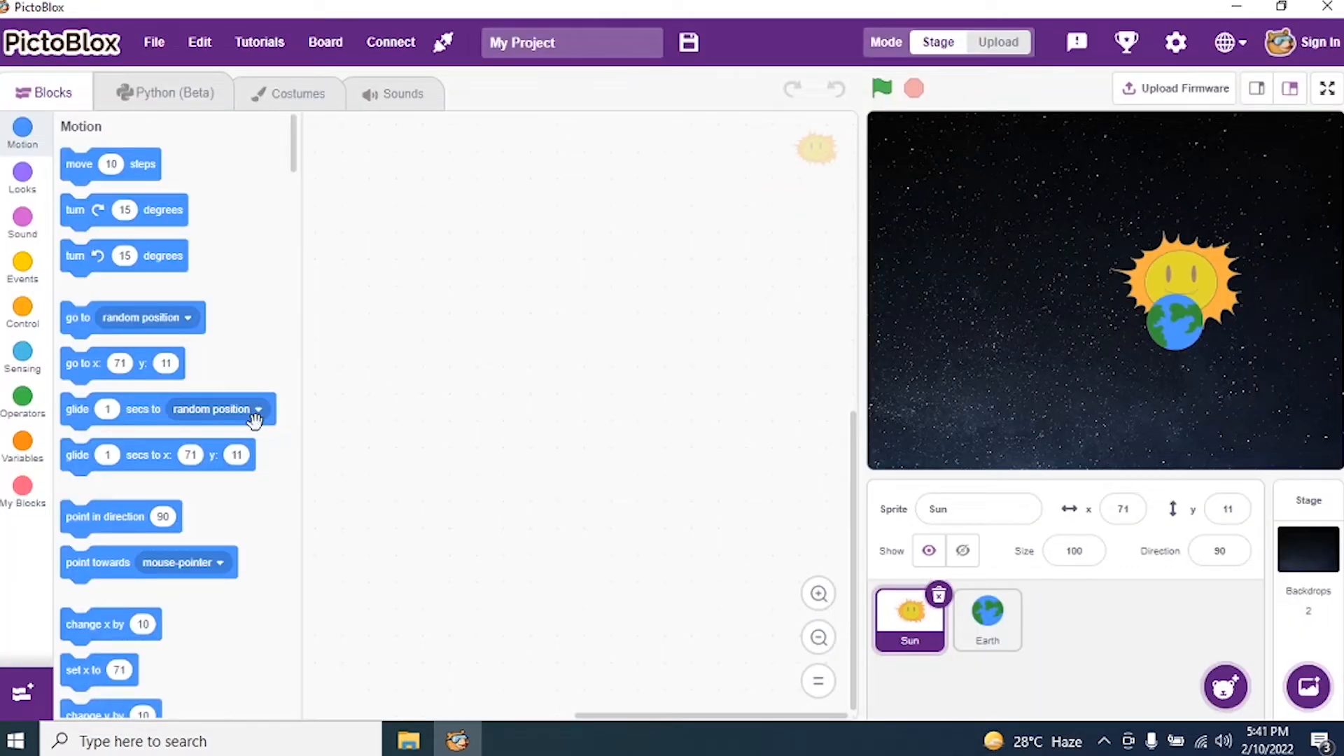
{"action": "left_click", "coordinate": [23, 263]}
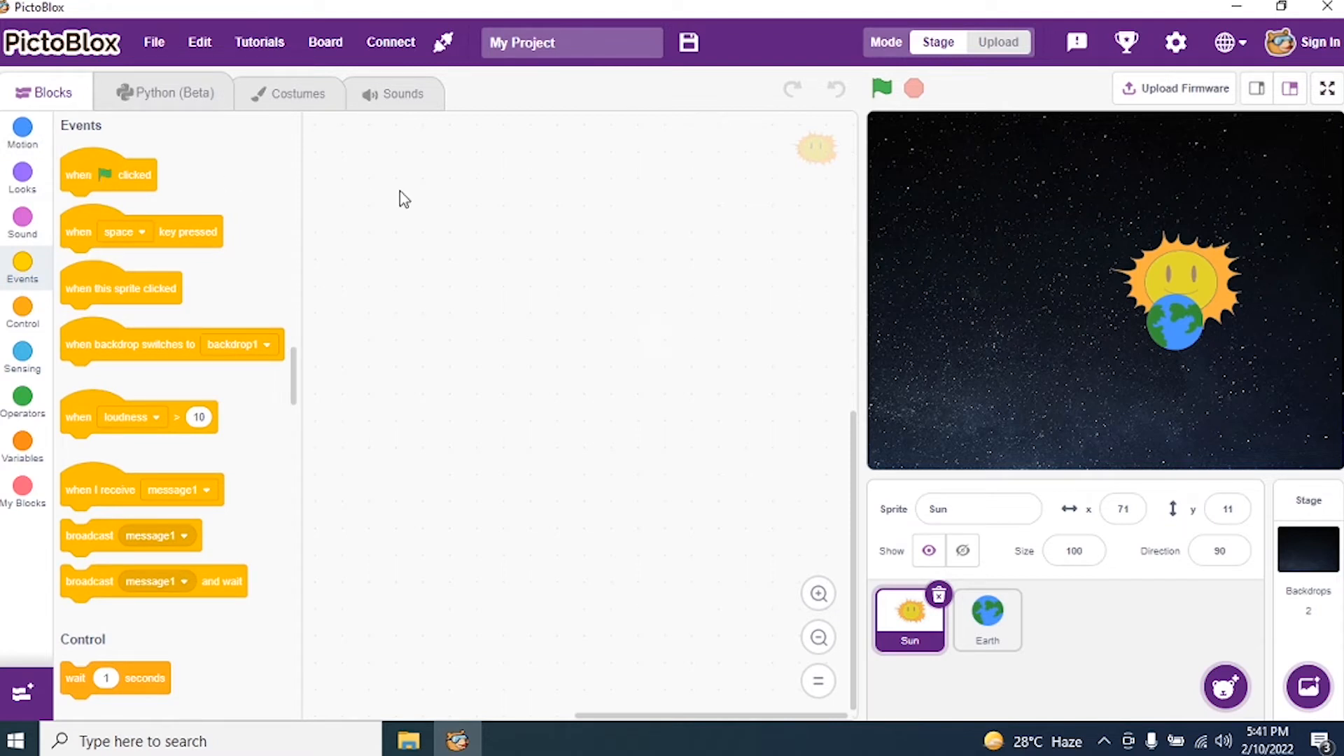
{"action": "left_click_drag", "start_coordinate": [108, 174], "coordinate": [414, 188]}
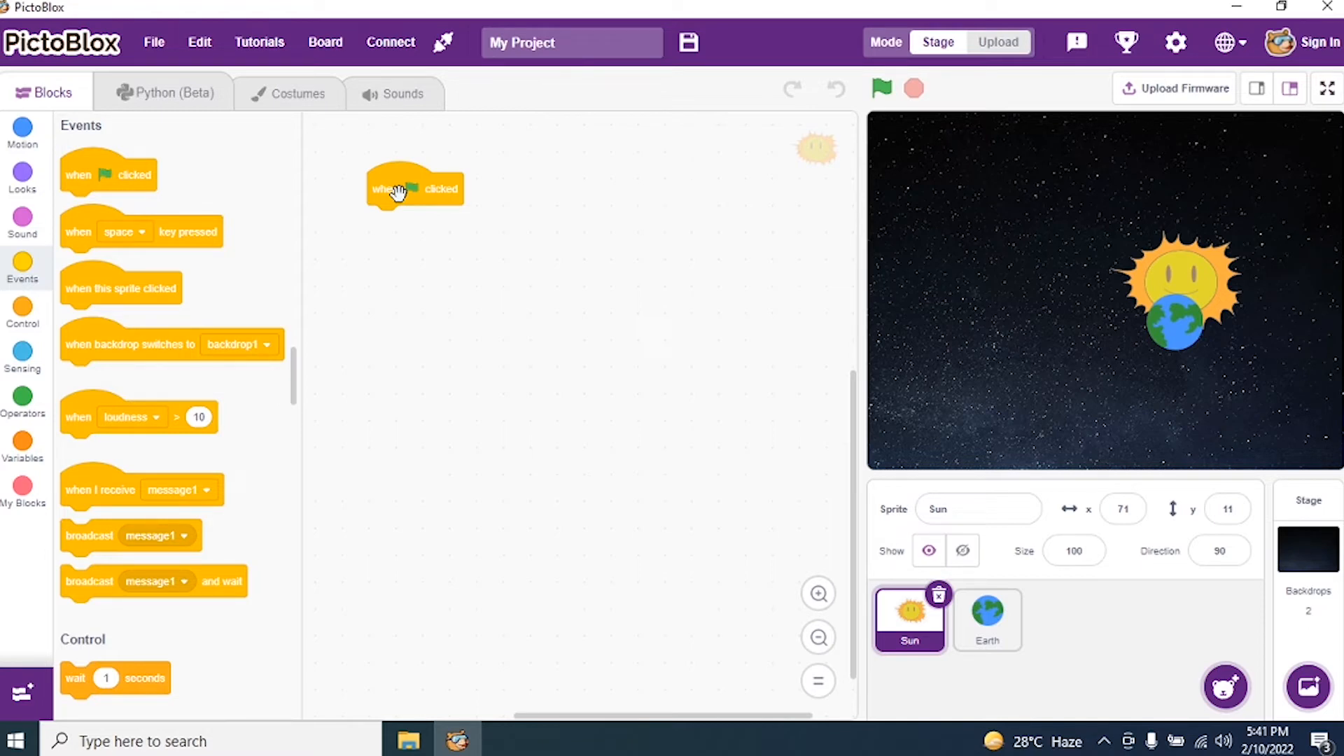
{"action": "left_click", "coordinate": [24, 133]}
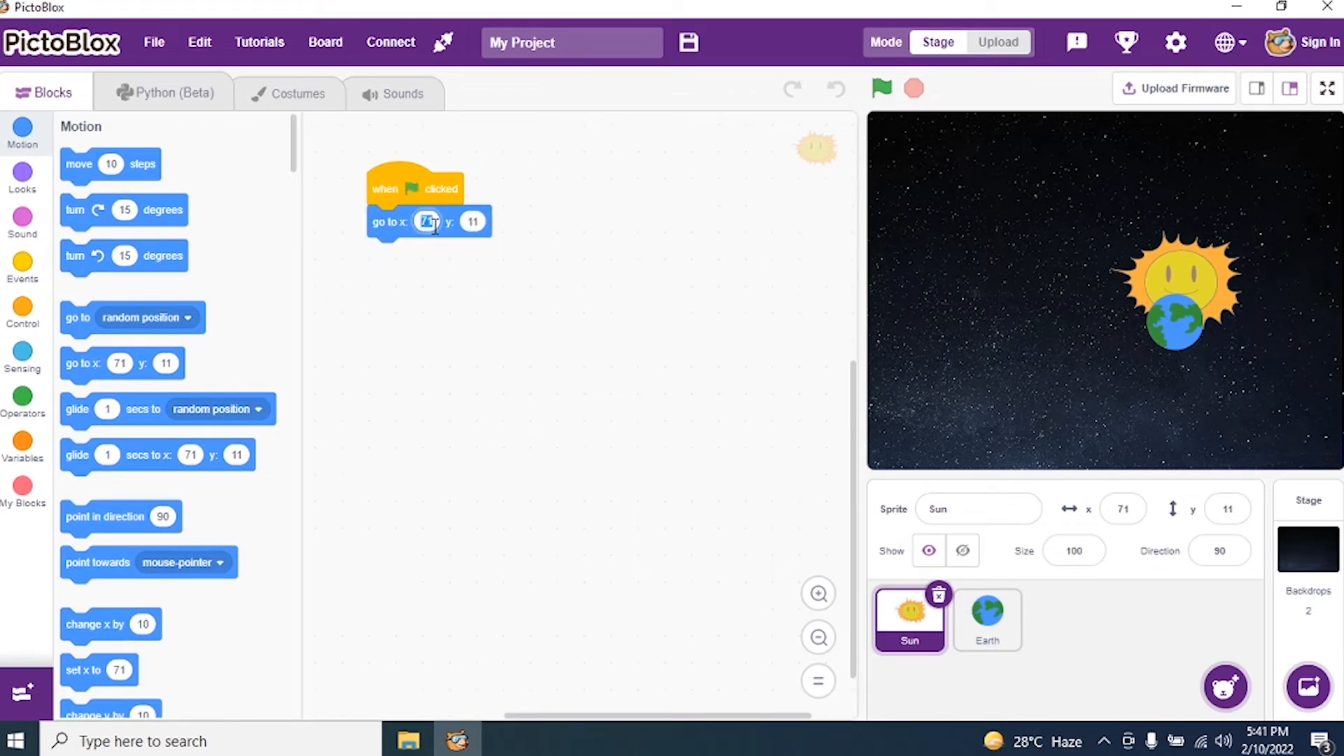
{"action": "type", "text": "0"}
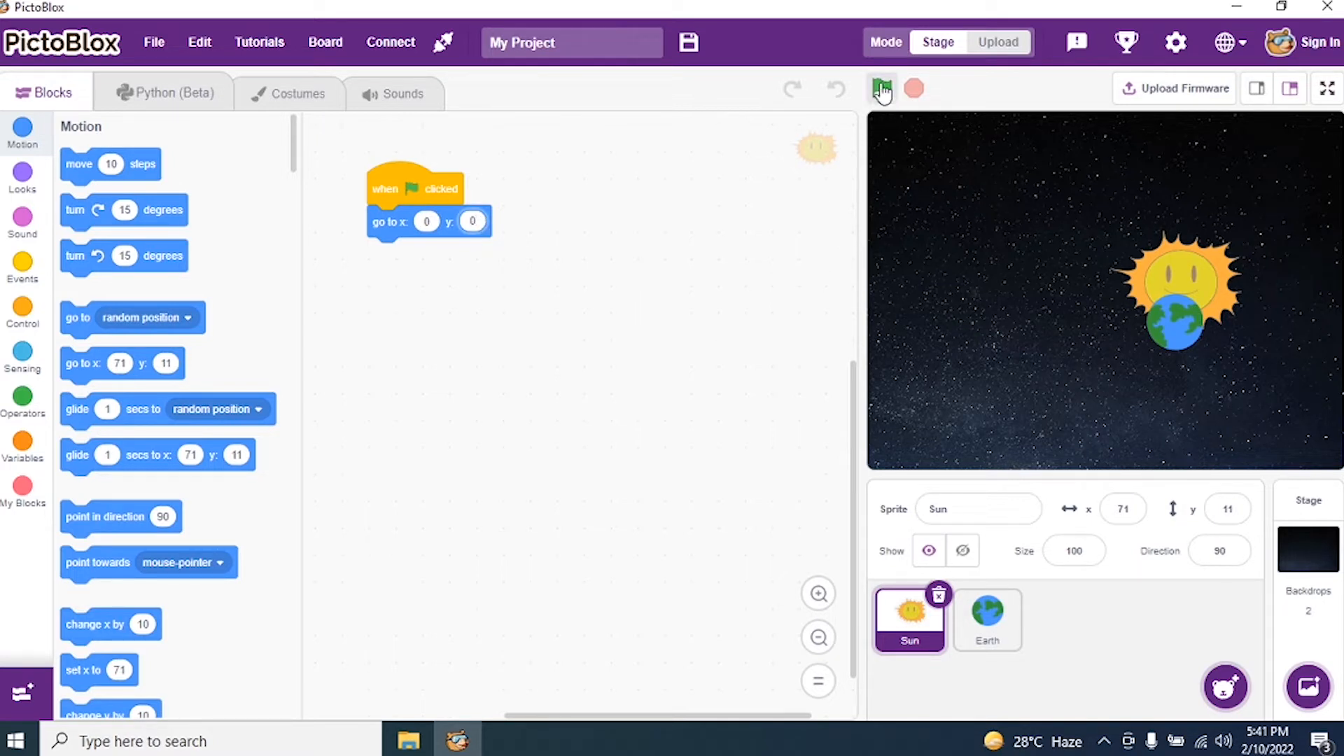
{"action": "left_click", "coordinate": [881, 88]}
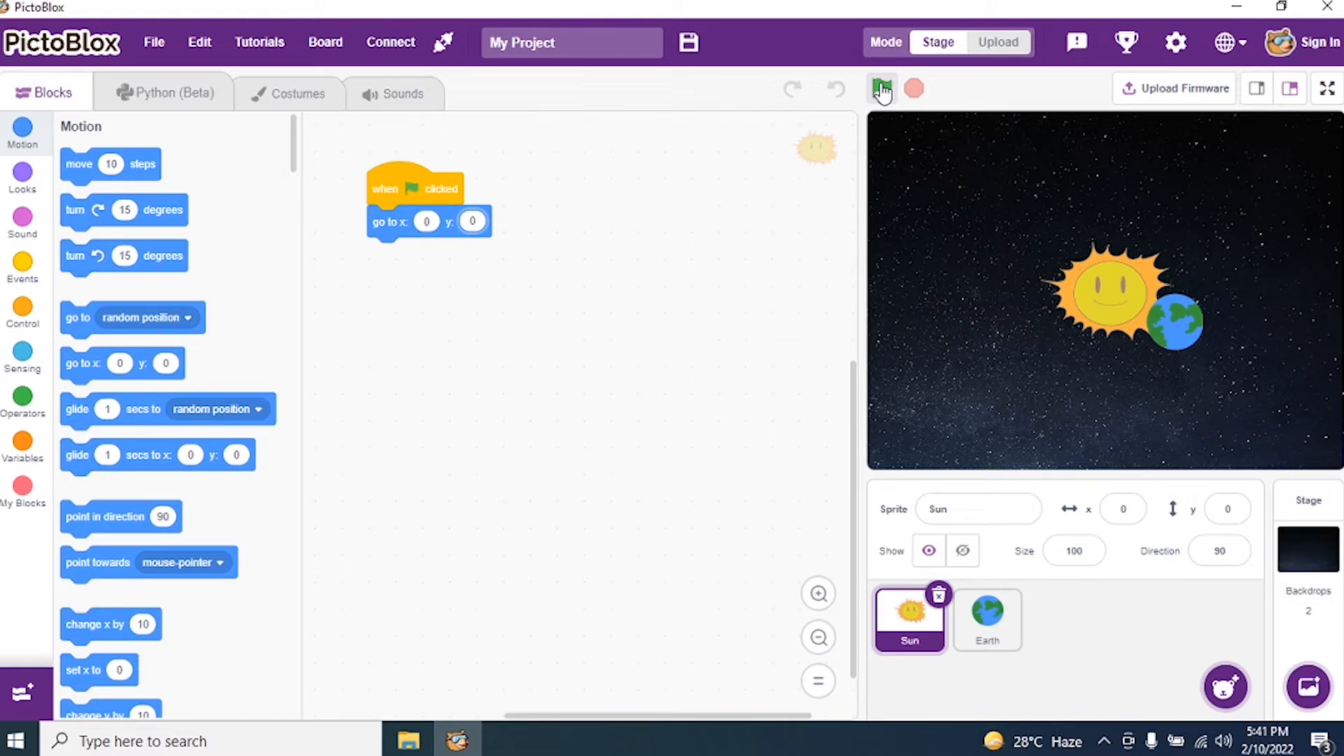
Switch to the Earth sprite and start its script with a 'when flag clicked' trigger.
{"action": "left_click", "coordinate": [881, 88]}
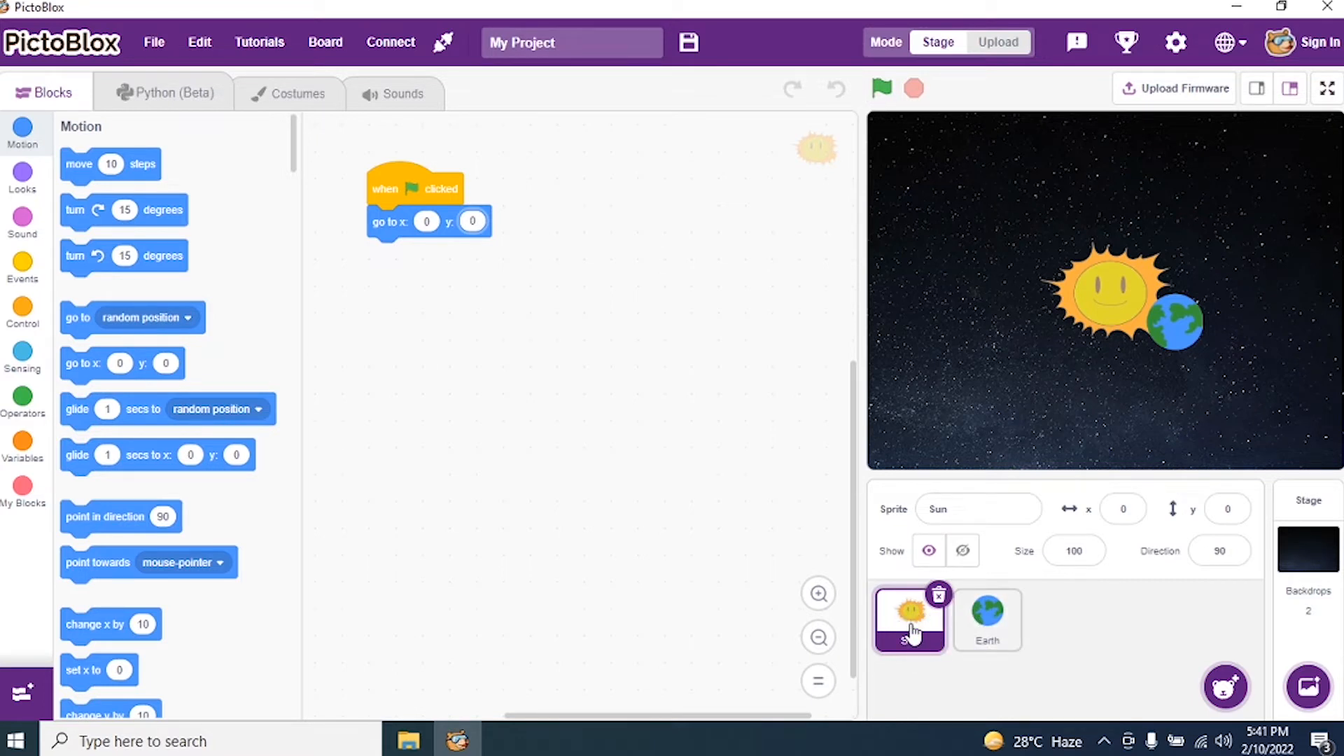
{"action": "left_click", "coordinate": [987, 619]}
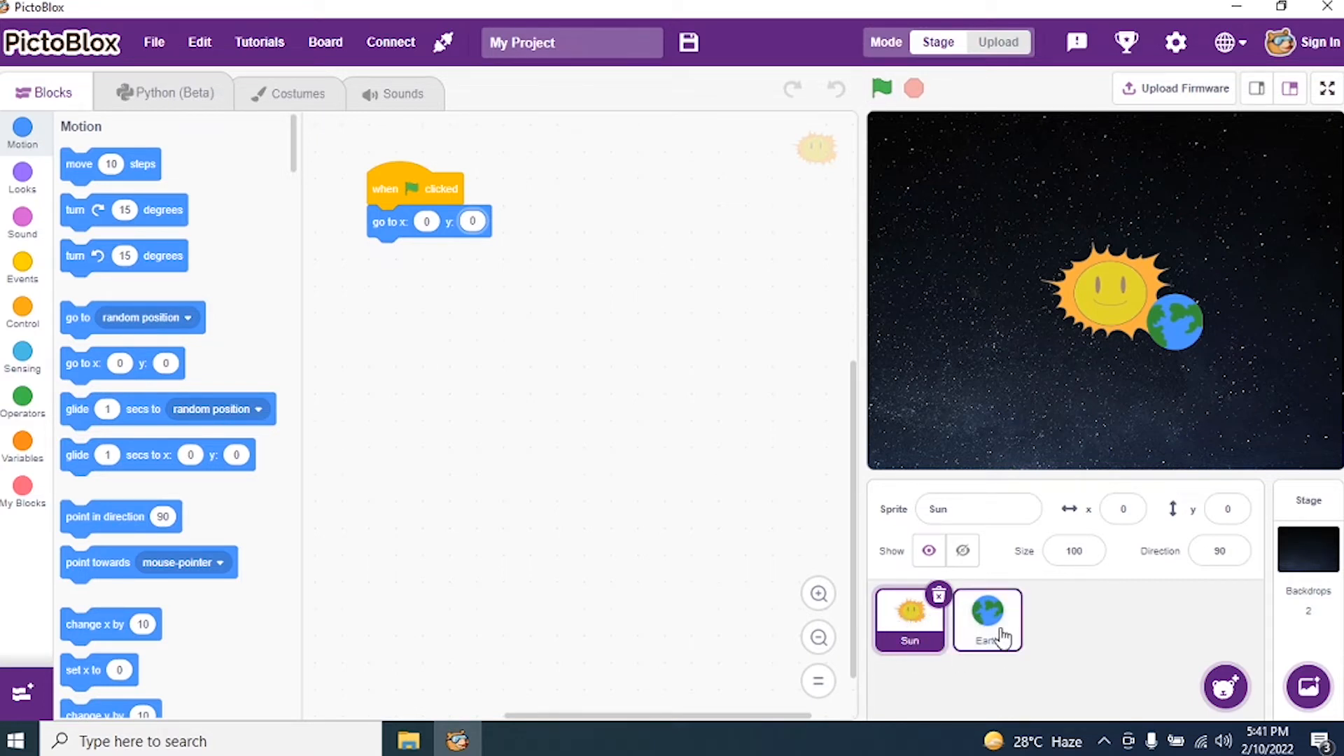
{"action": "left_click", "coordinate": [986, 620]}
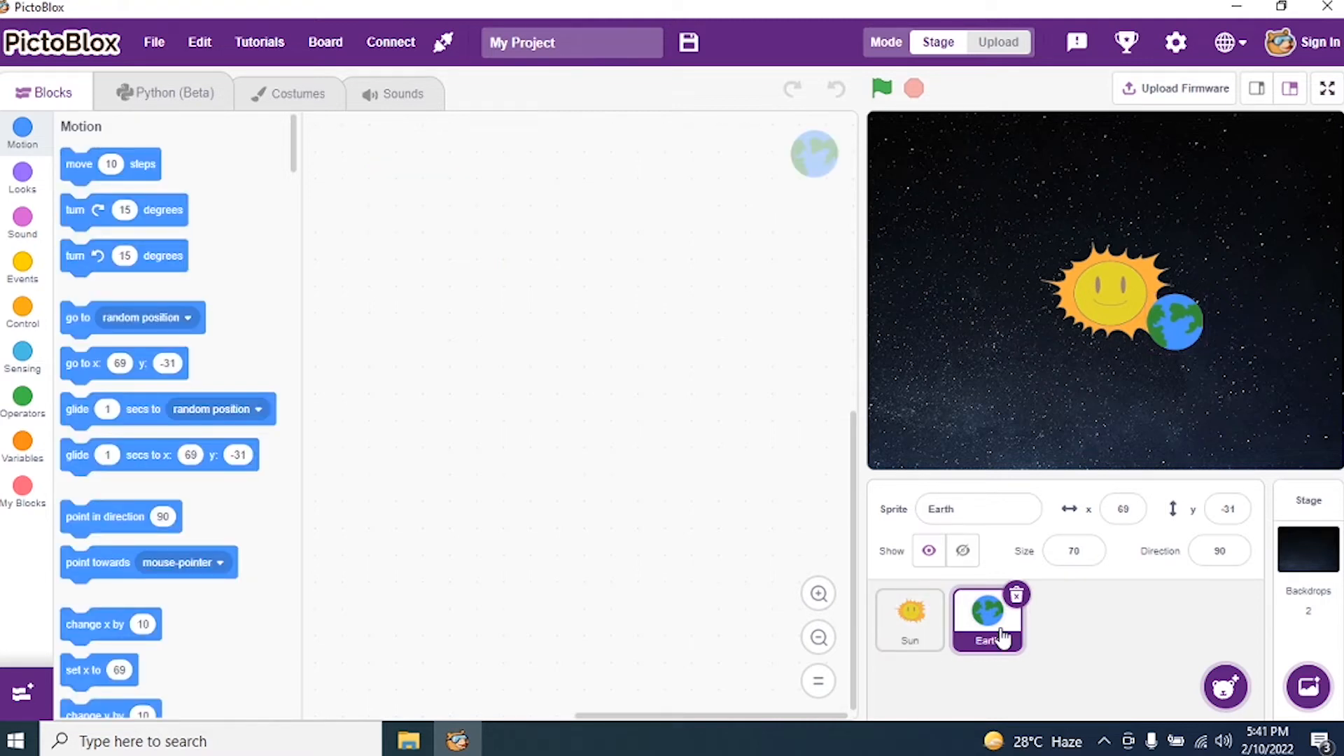
{"action": "mouse_move", "coordinate": [1205, 656]}
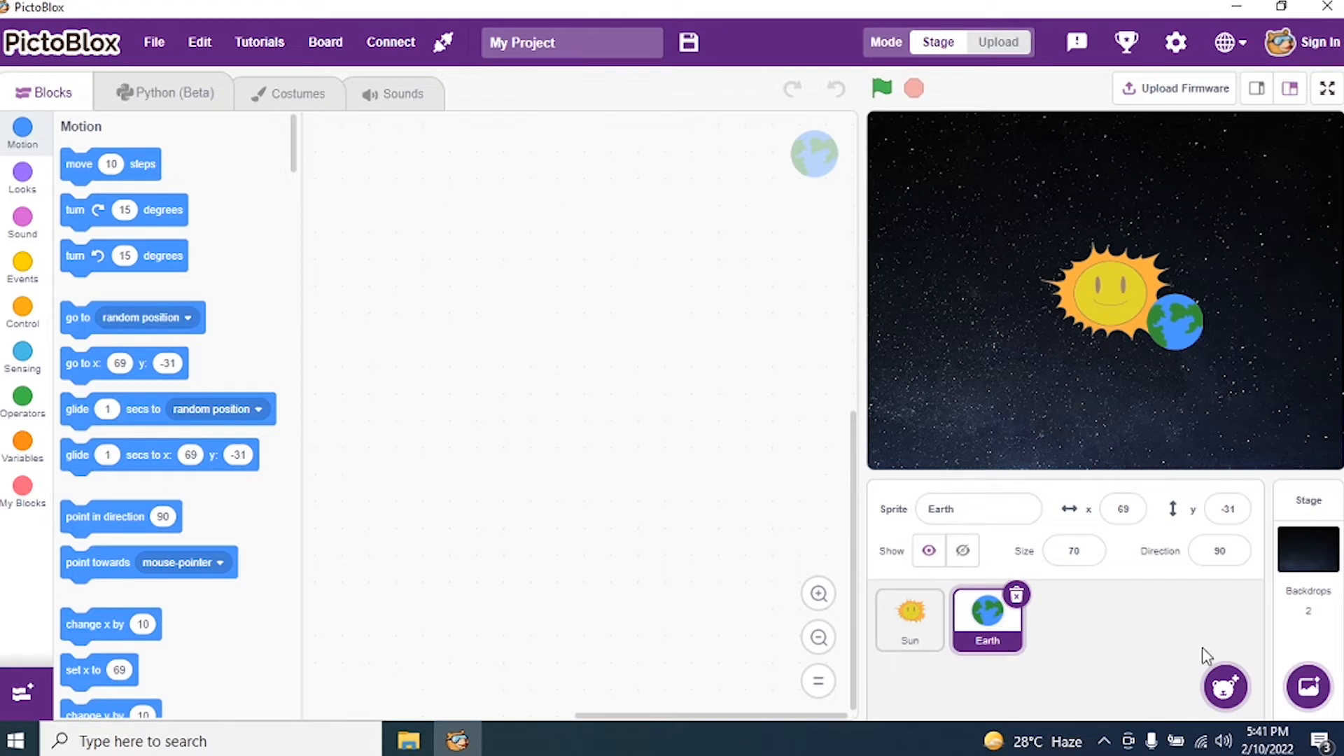
{"action": "left_click", "coordinate": [23, 267]}
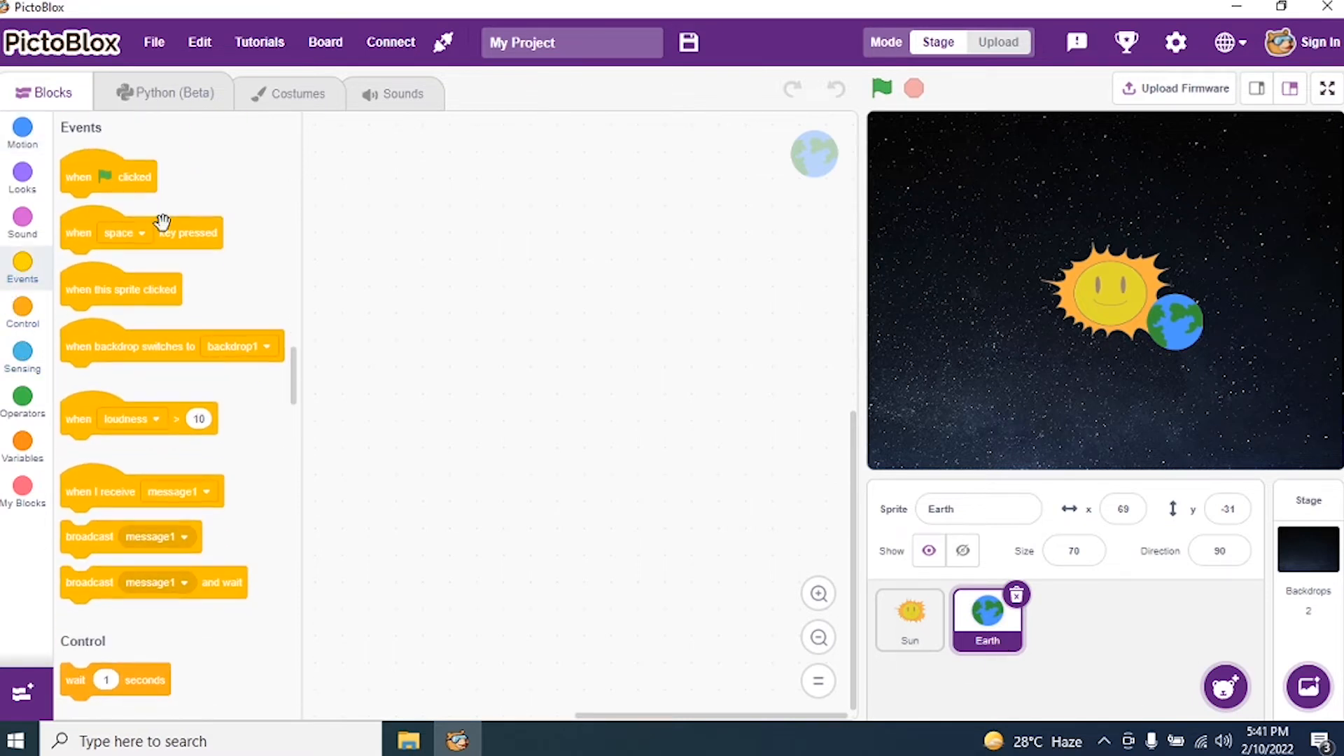
{"action": "left_click_drag", "start_coordinate": [107, 175], "coordinate": [376, 200]}
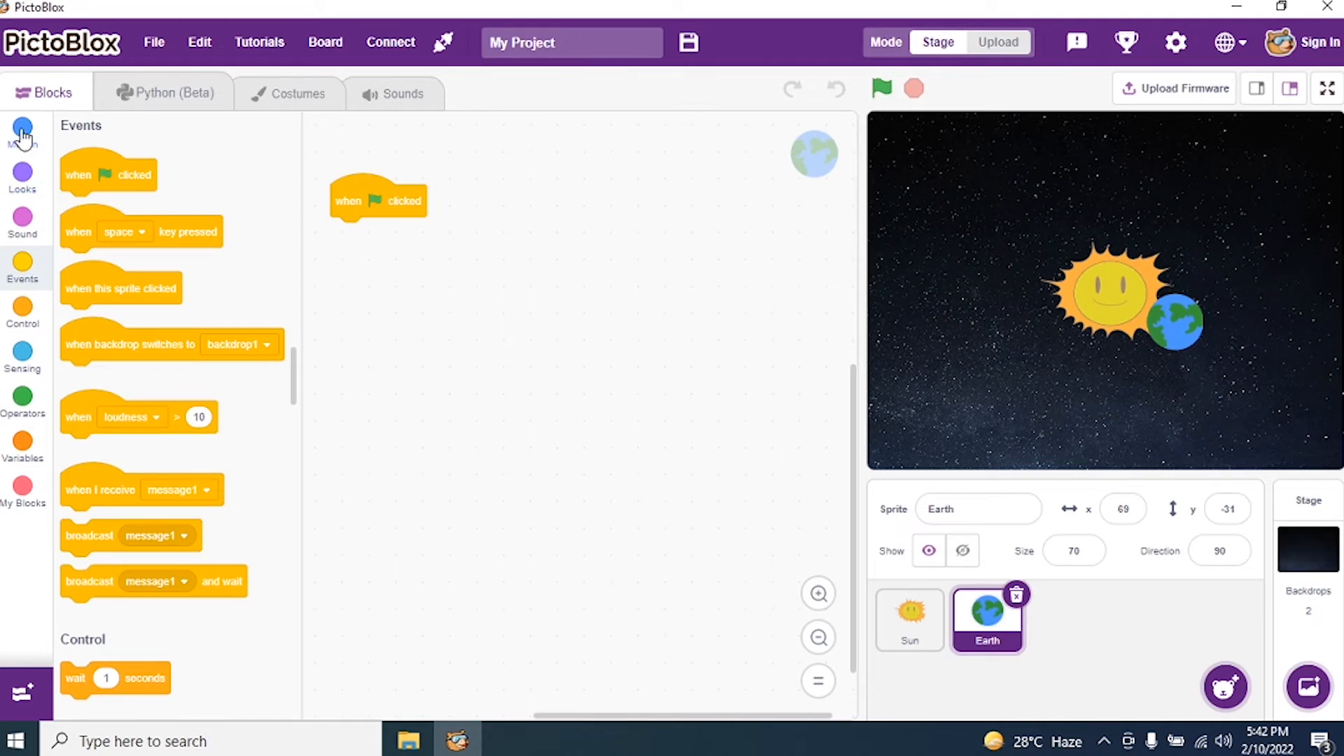
Add go to x 0 y 0 and point in direction 90 to Earth's script, then run it.
{"action": "left_click", "coordinate": [22, 133]}
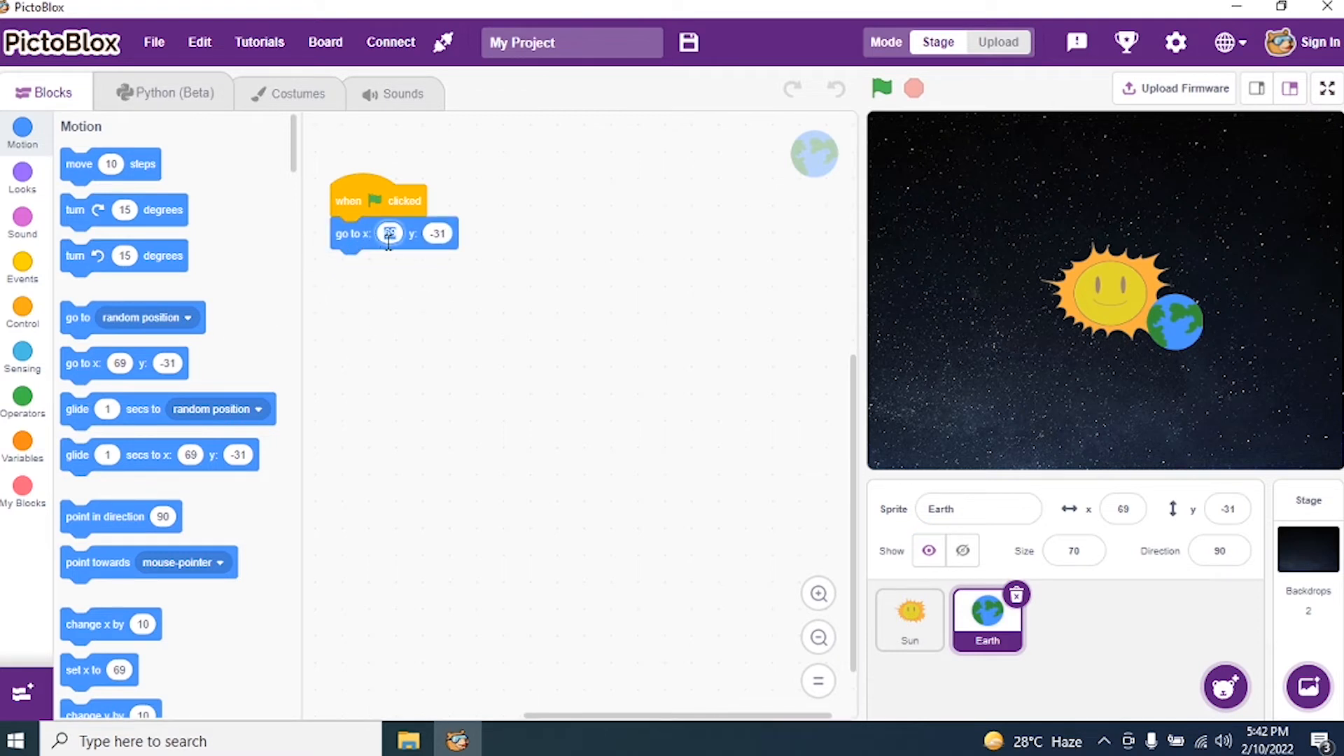
{"action": "left_click", "coordinate": [439, 234]}
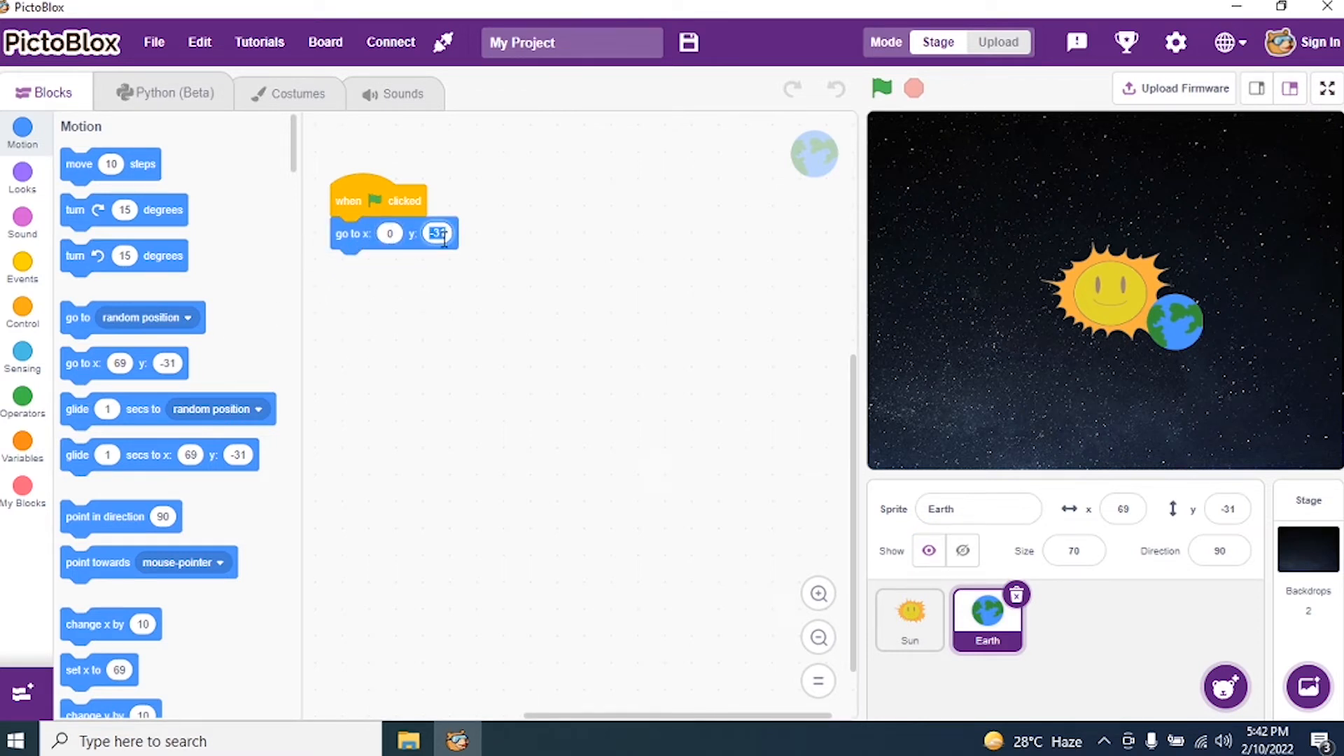
{"action": "type", "text": "0"}
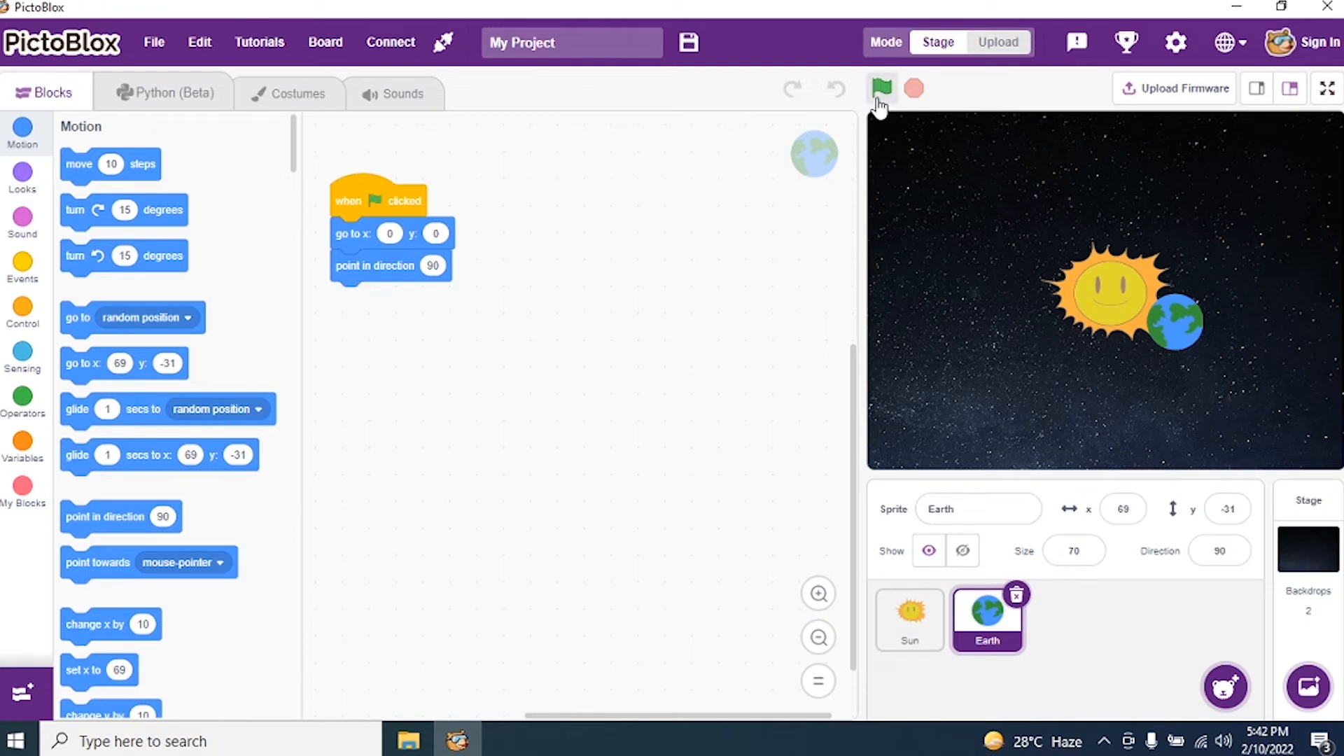
{"action": "left_click", "coordinate": [881, 87]}
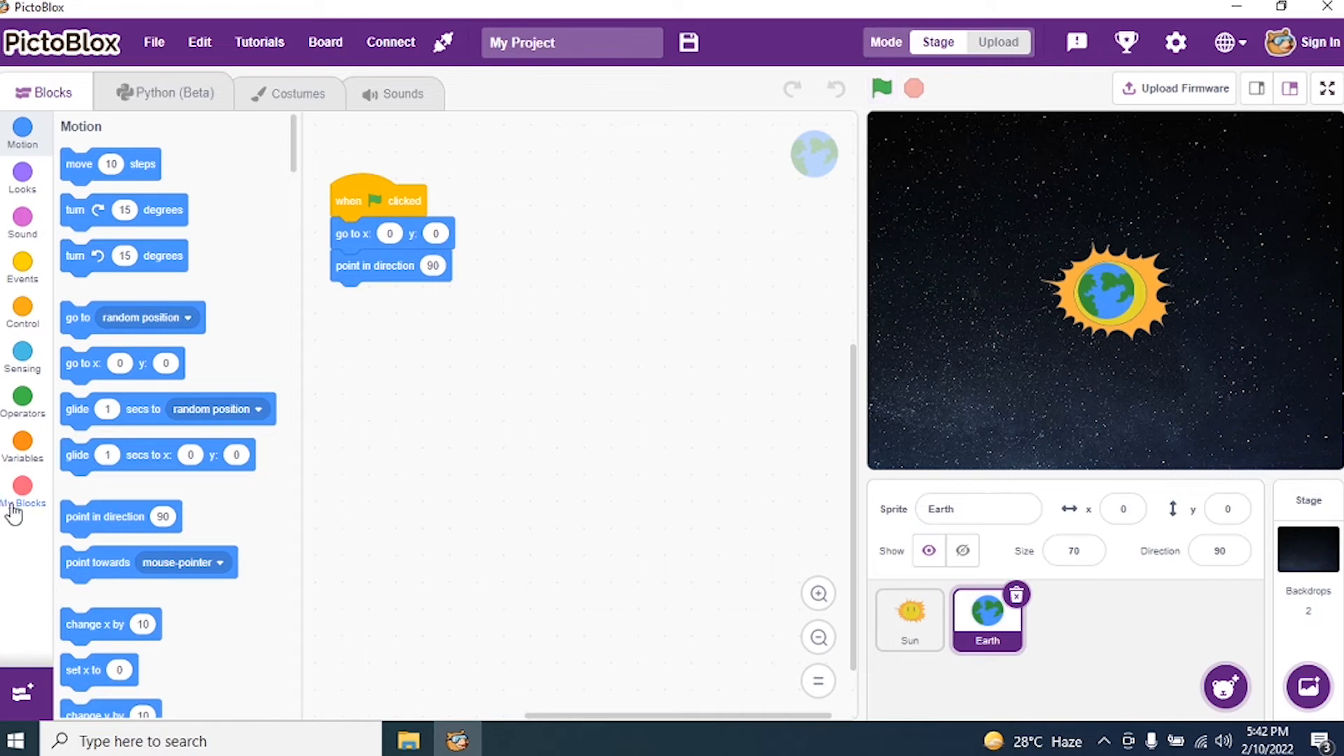
Make a custom block named Earth and move its define block beside the start script.
{"action": "left_click", "coordinate": [22, 493]}
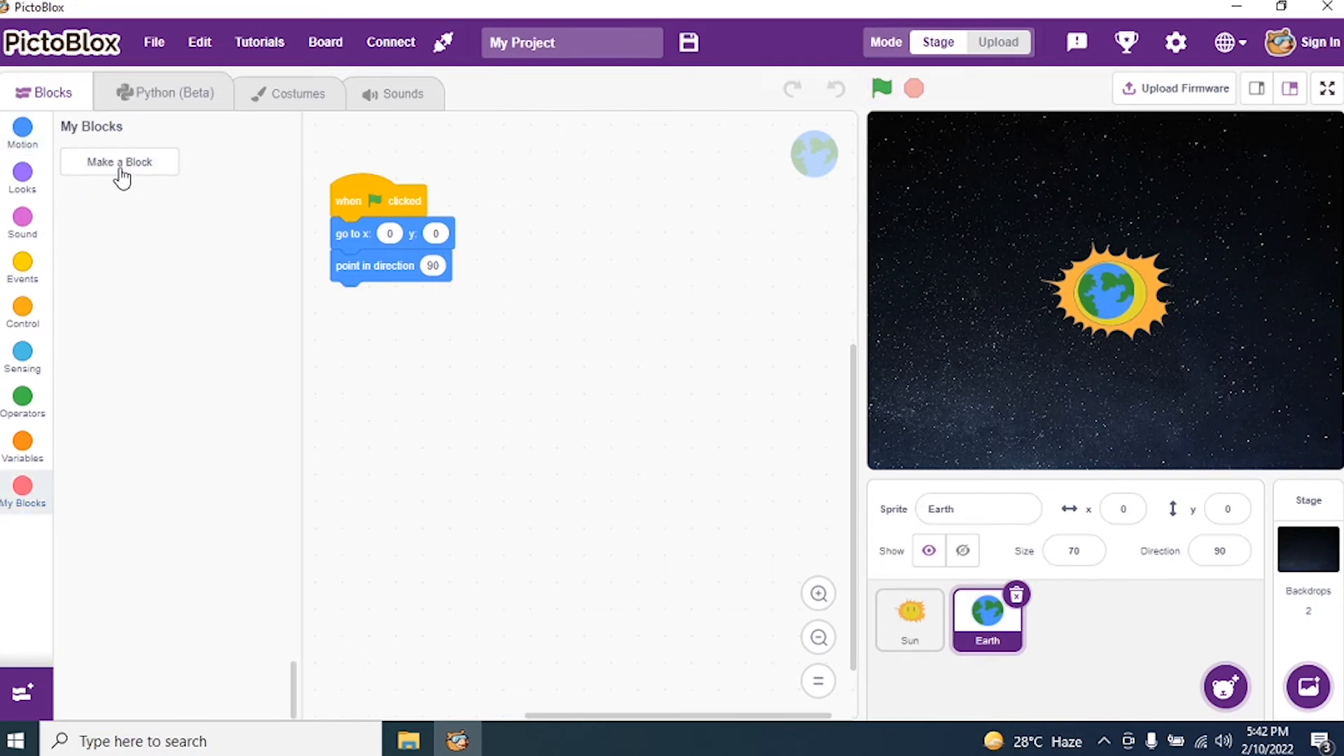
{"action": "left_click", "coordinate": [119, 163]}
{"action": "type", "text": "Earth"}
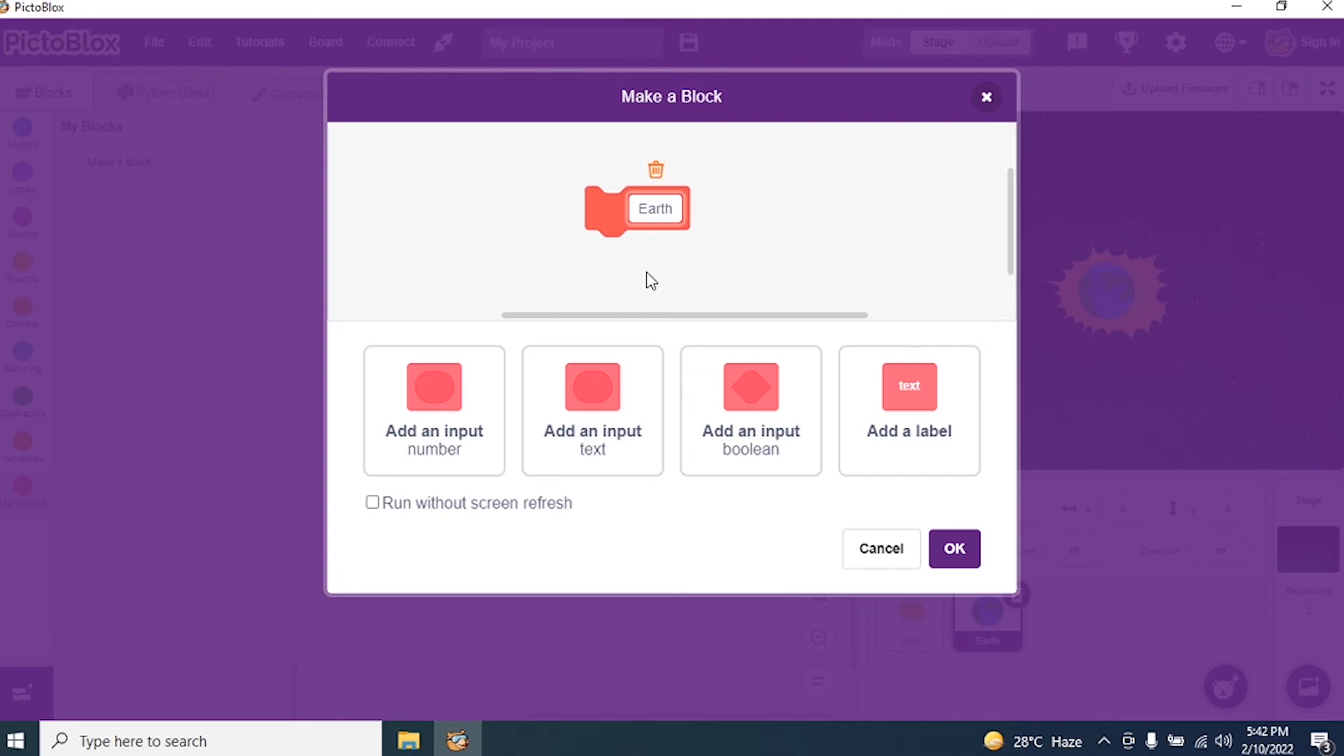
{"action": "left_click", "coordinate": [954, 549]}
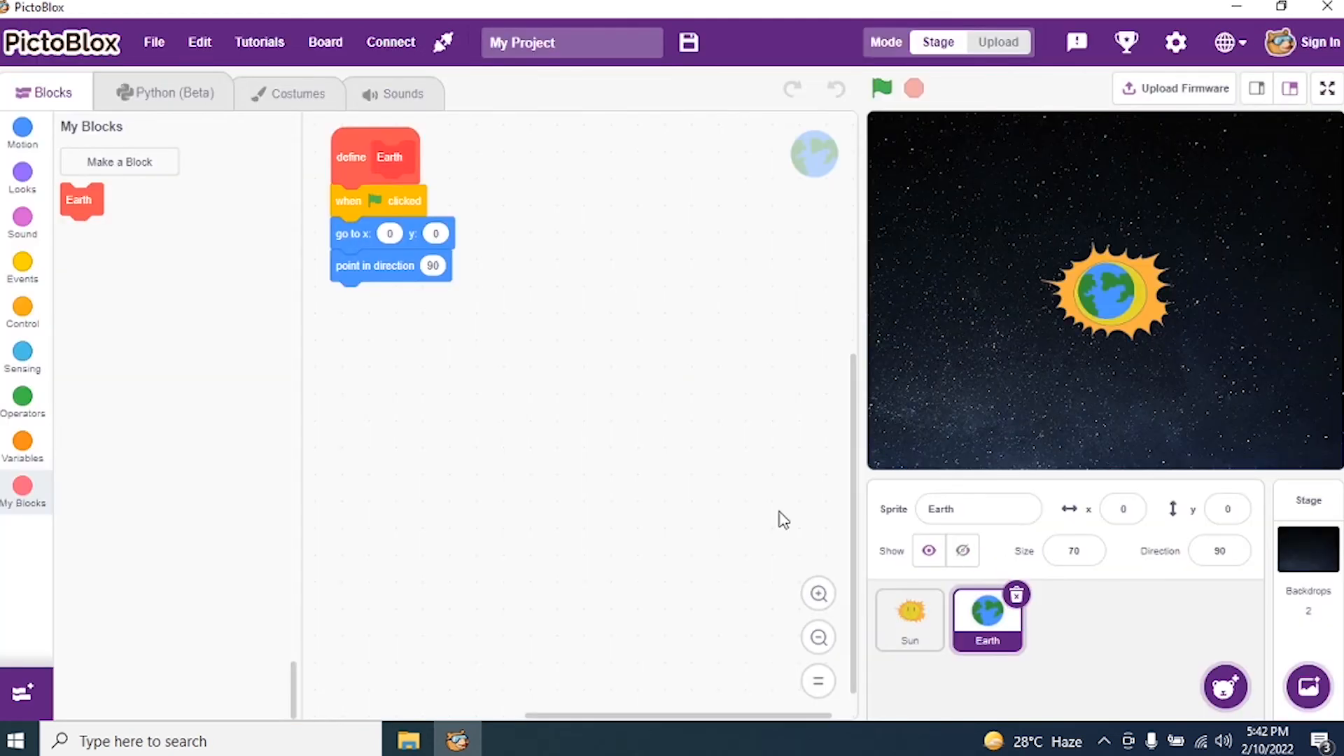
{"action": "left_click_drag", "start_coordinate": [375, 157], "coordinate": [556, 215]}
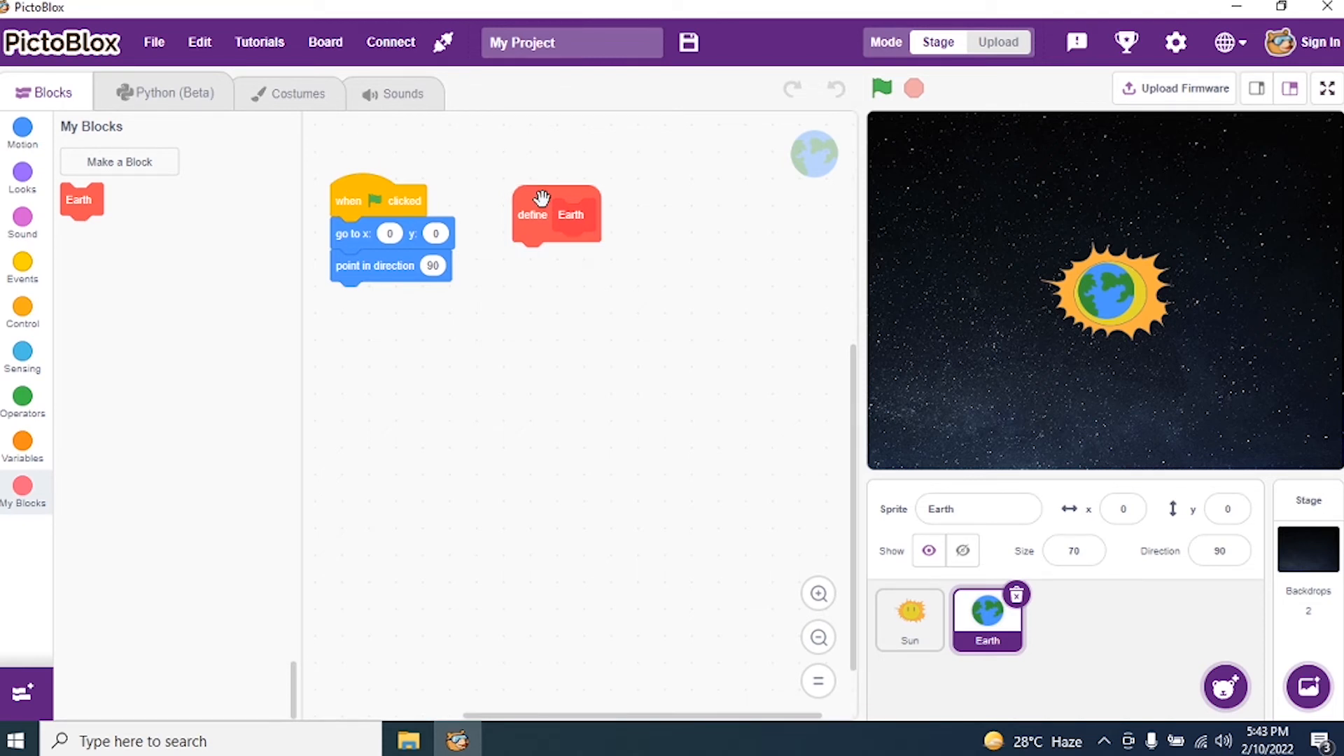
{"action": "mouse_move", "coordinate": [84, 129]}
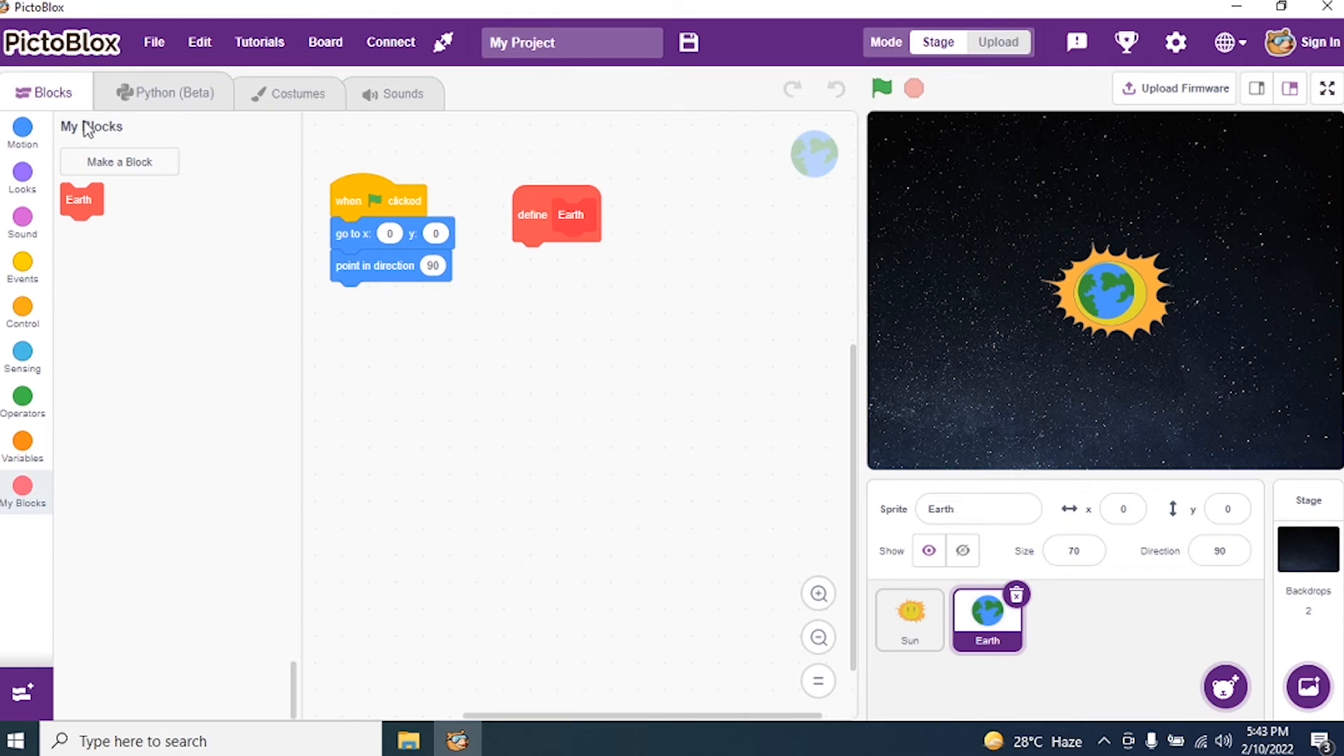
Under define Earth, attach turn 1 degree, go to 0,0, move 150 steps and turn 1 degree.
{"action": "left_click", "coordinate": [23, 133]}
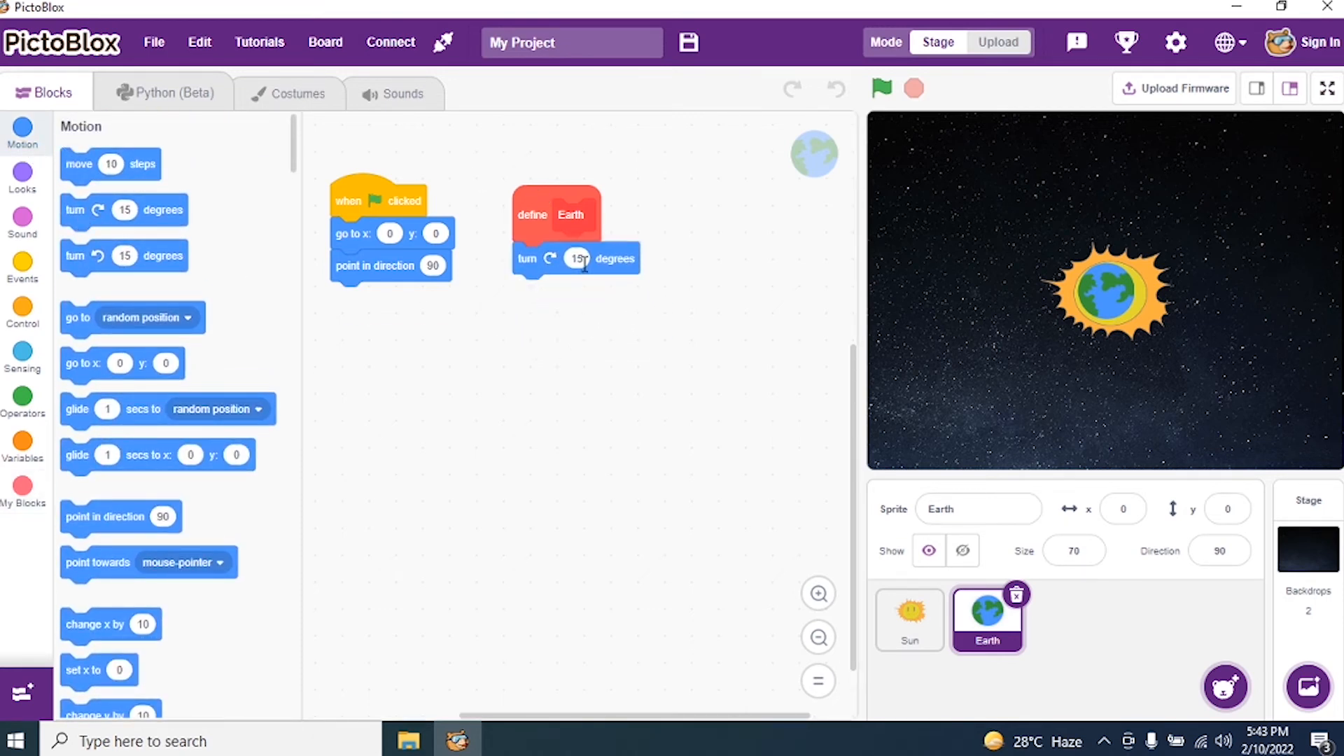
{"action": "type", "text": "1"}
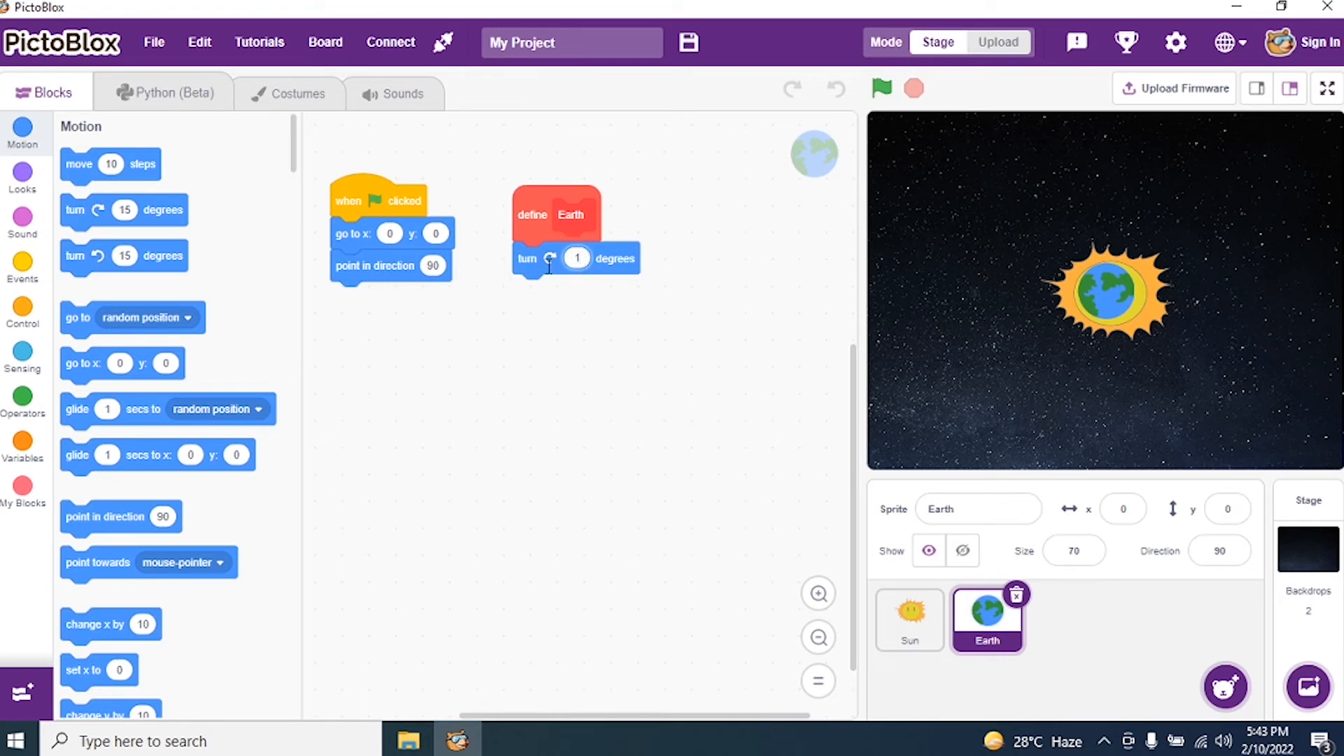
{"action": "left_click_drag", "start_coordinate": [121, 363], "coordinate": [574, 306]}
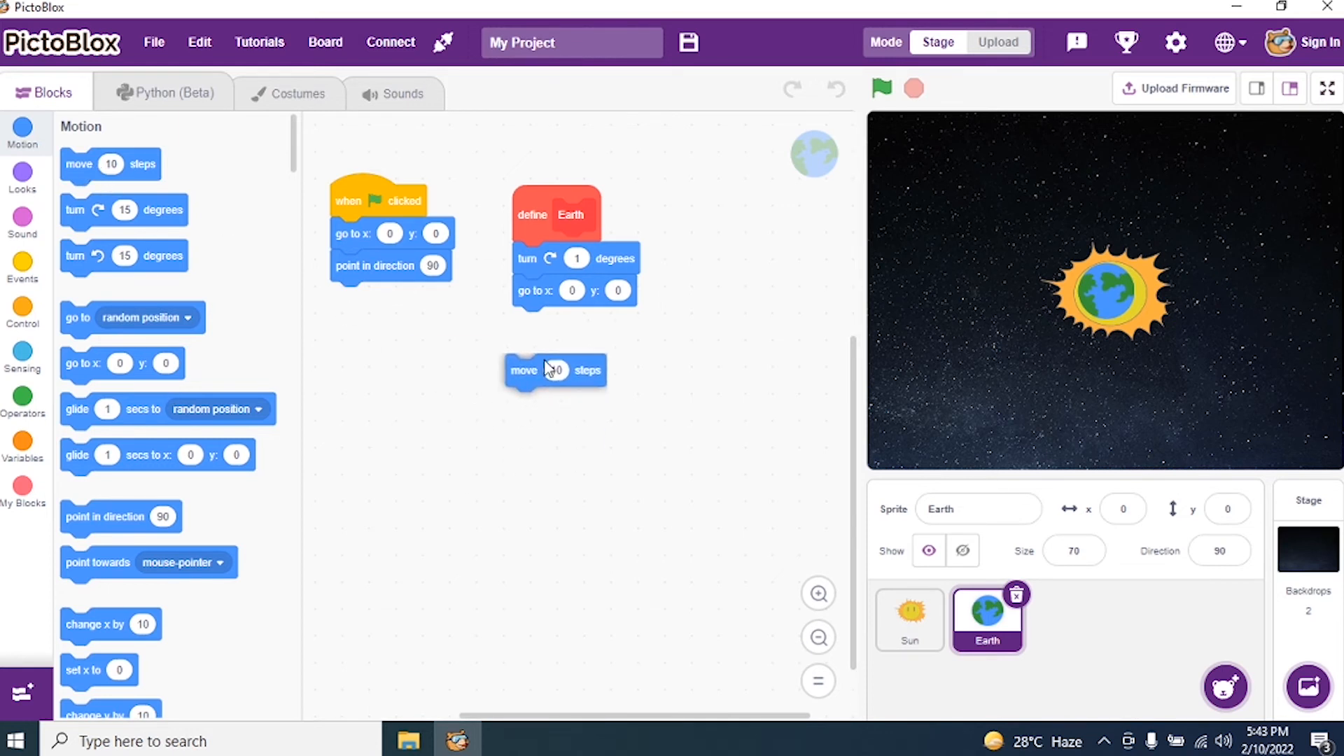
{"action": "left_click_drag", "start_coordinate": [554, 369], "coordinate": [561, 322]}
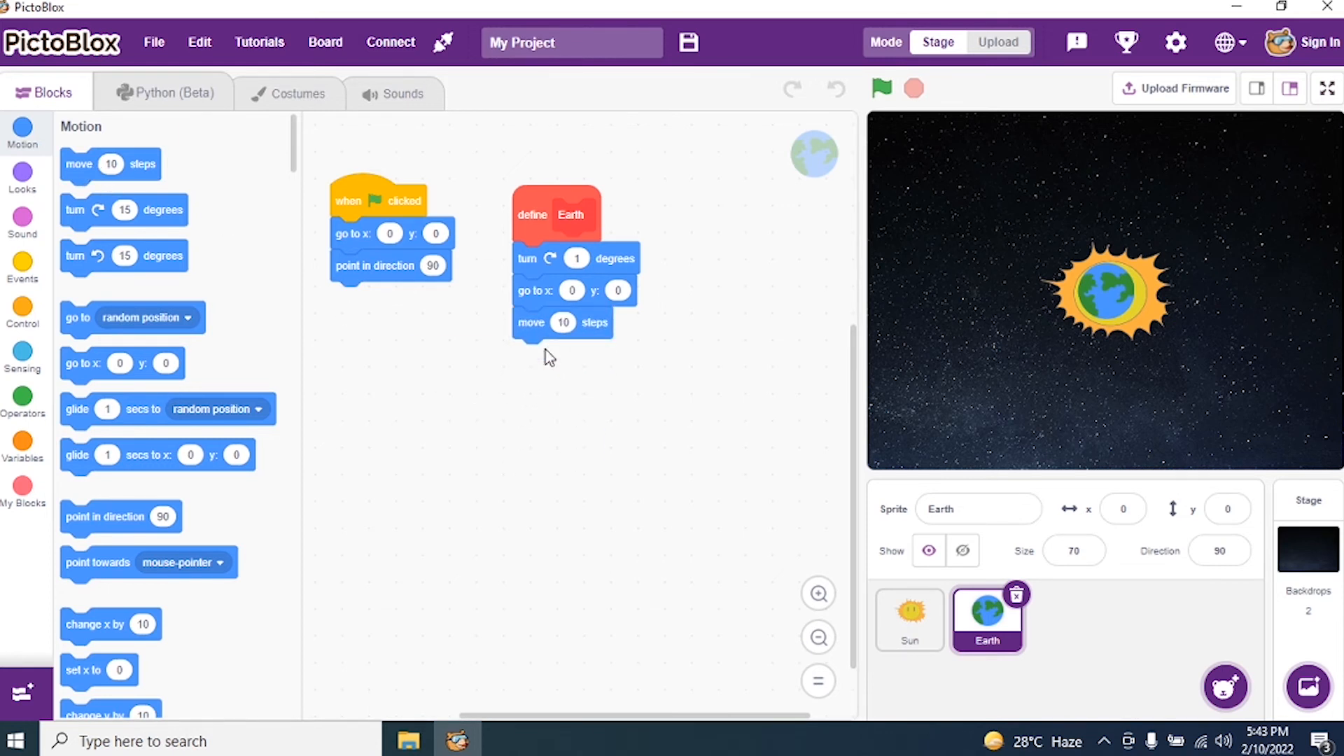
{"action": "left_click", "coordinate": [563, 322]}
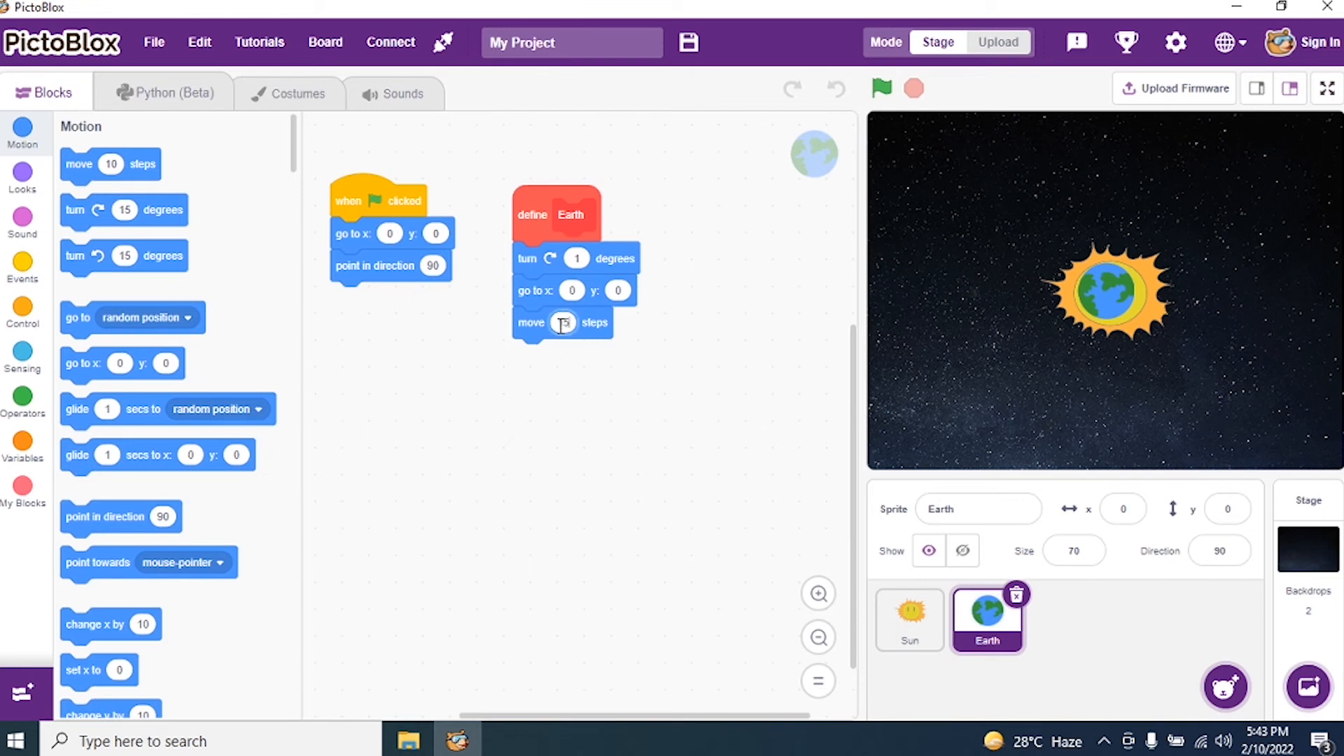
{"action": "type", "text": "50"}
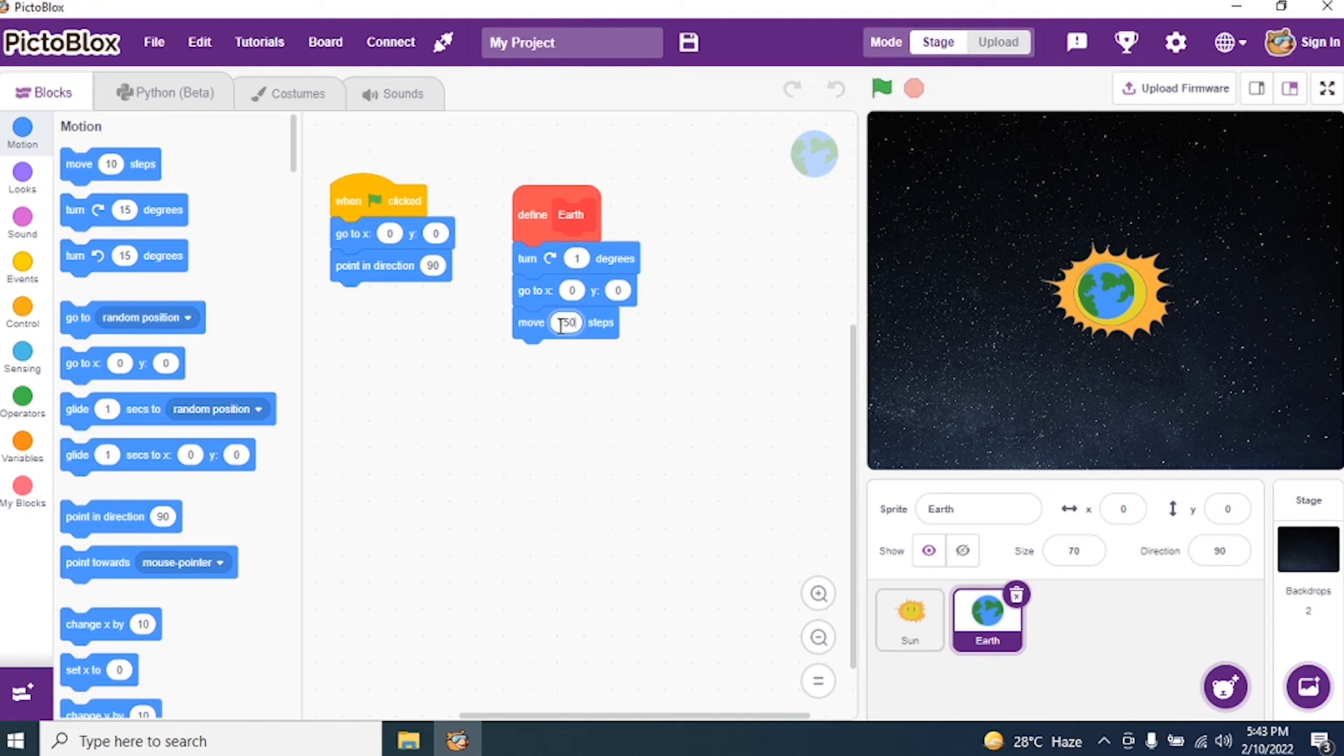
{"action": "type", "text": "150"}
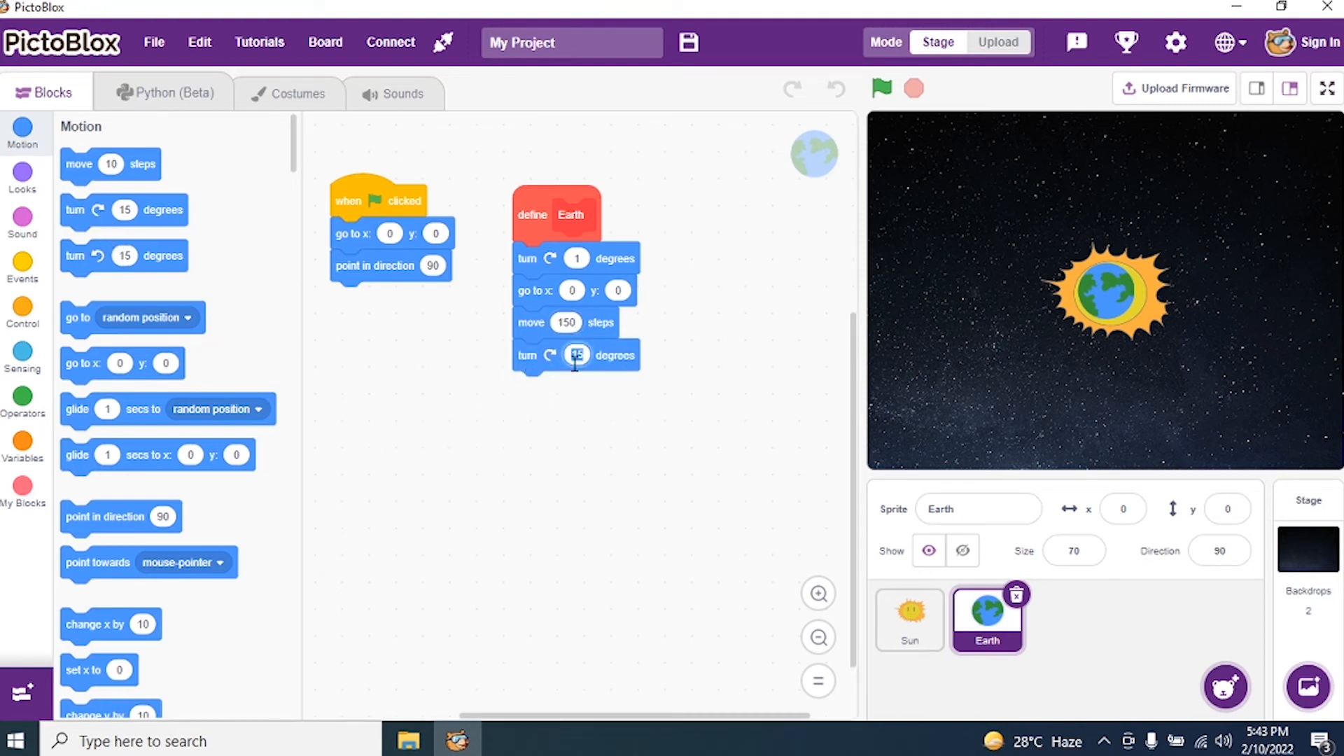
{"action": "type", "text": "1"}
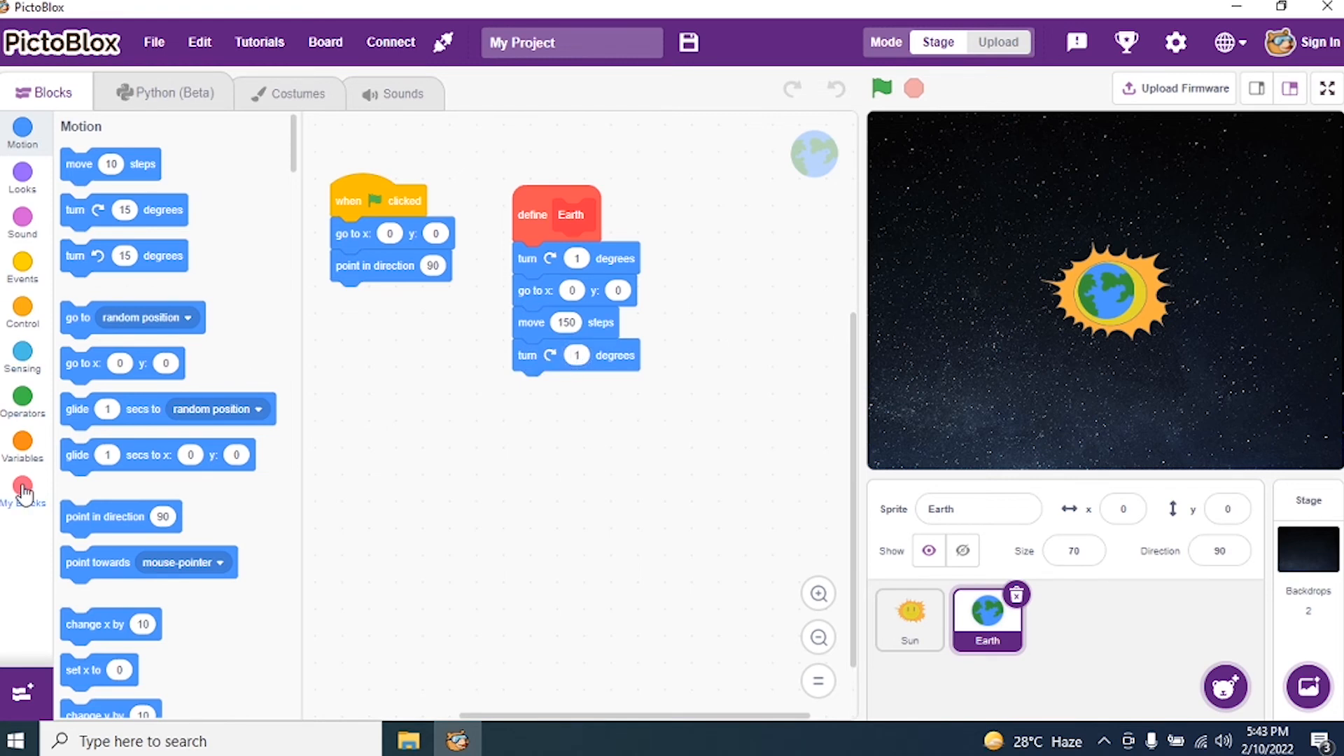
Place the Earth block after direction 90 and at the end of its own definition.
{"action": "left_click", "coordinate": [24, 488]}
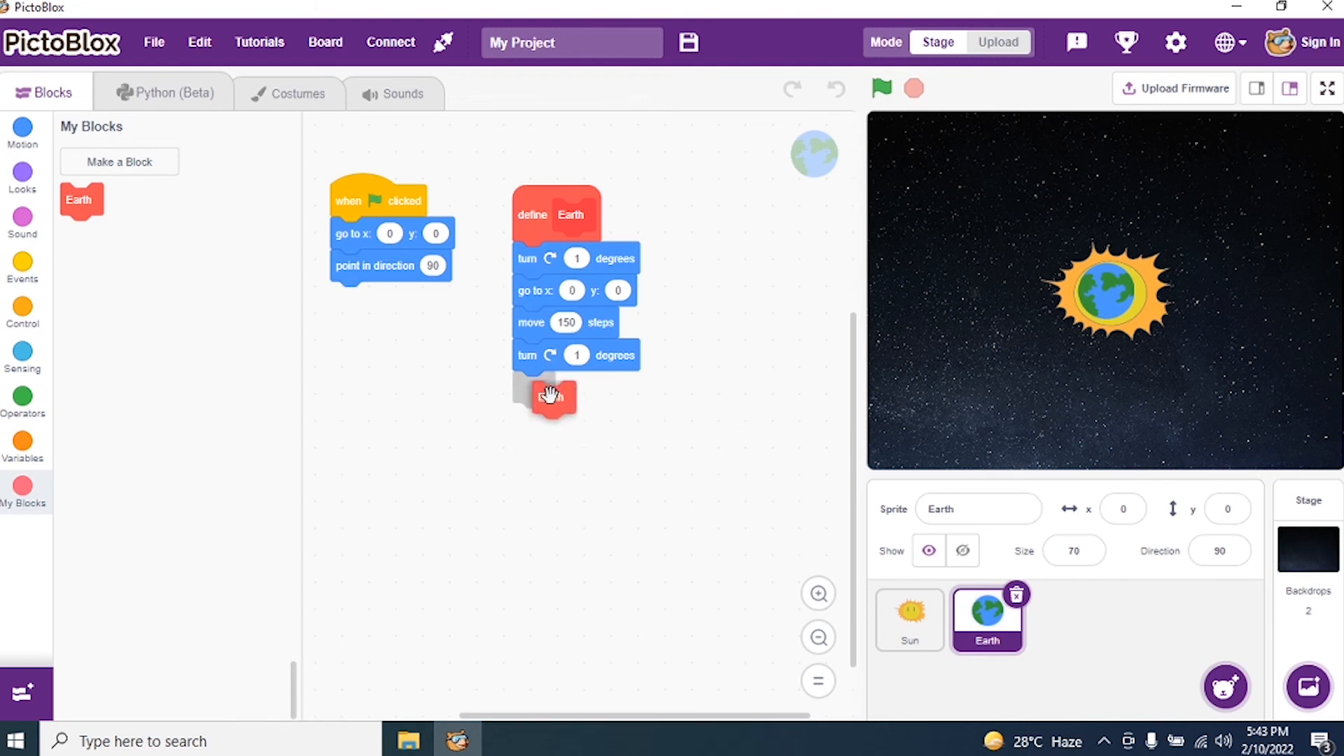
{"action": "left_click_drag", "start_coordinate": [545, 396], "coordinate": [334, 304]}
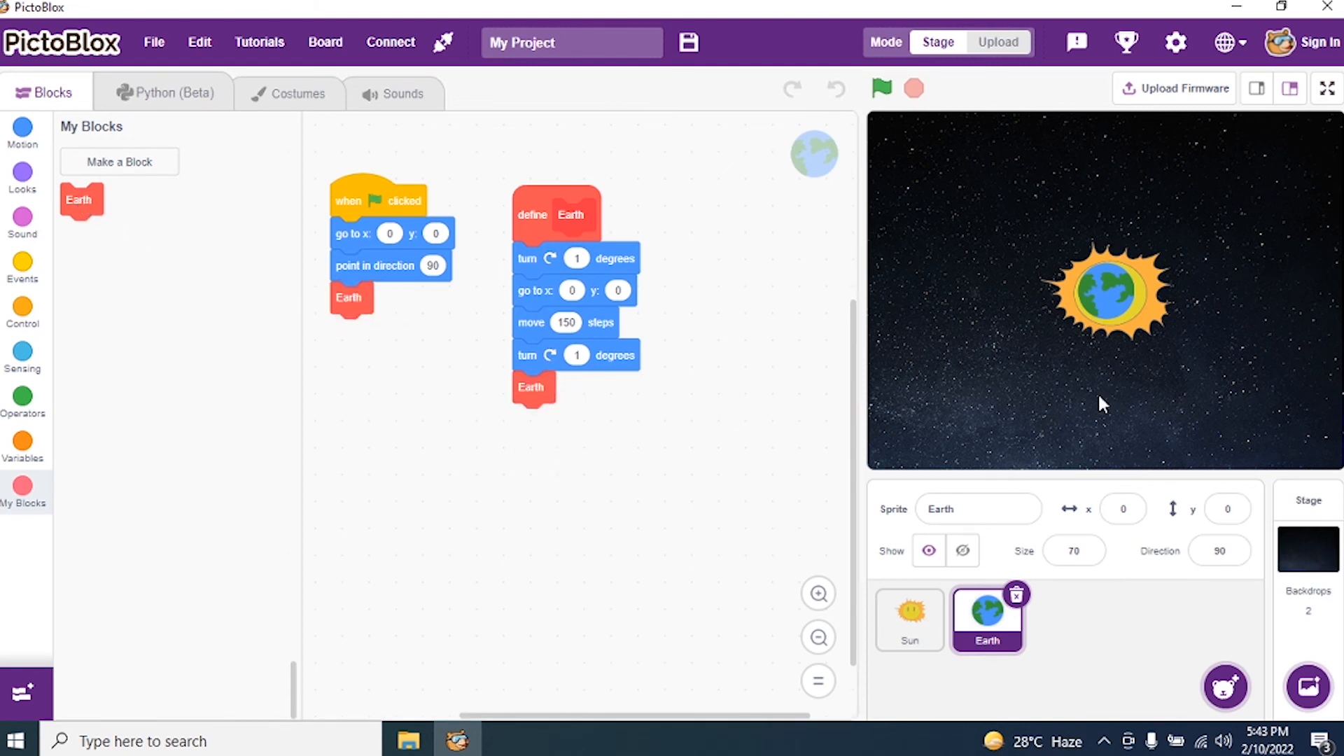
{"action": "mouse_move", "coordinate": [881, 88]}
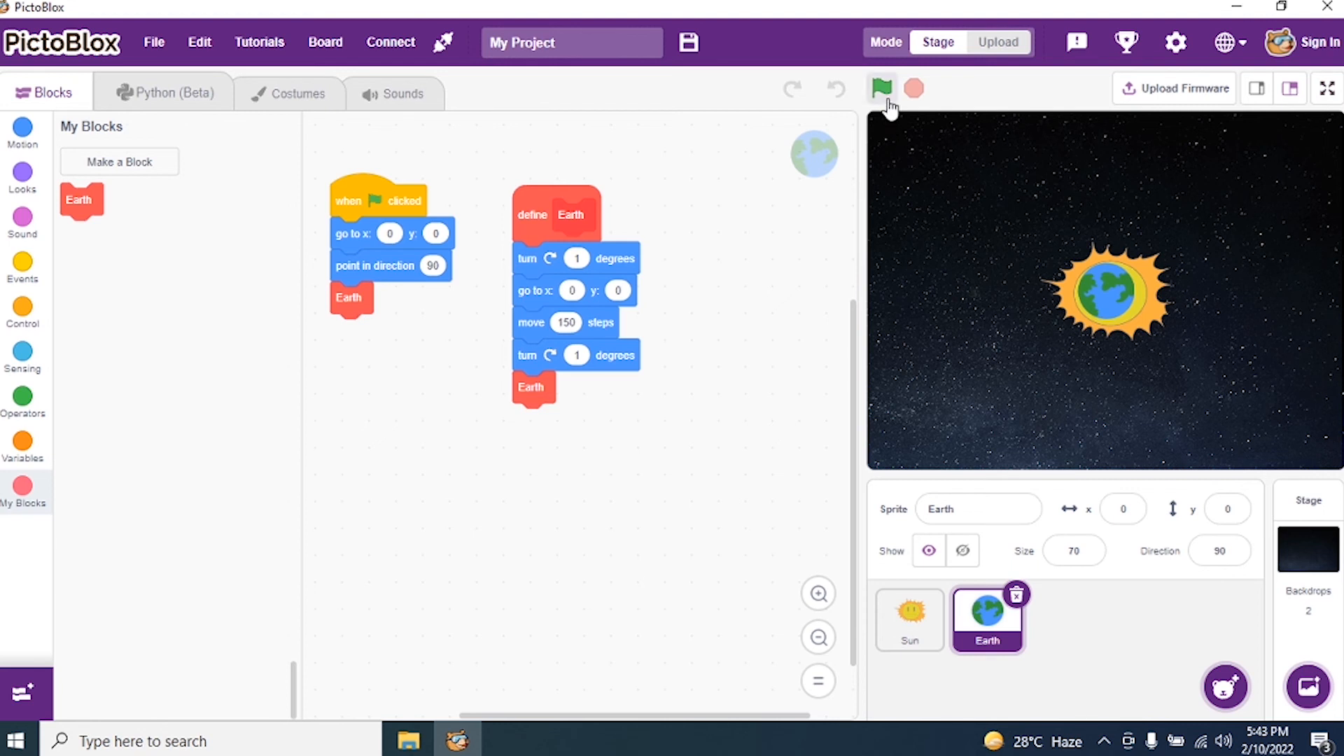
{"action": "mouse_move", "coordinate": [881, 88]}
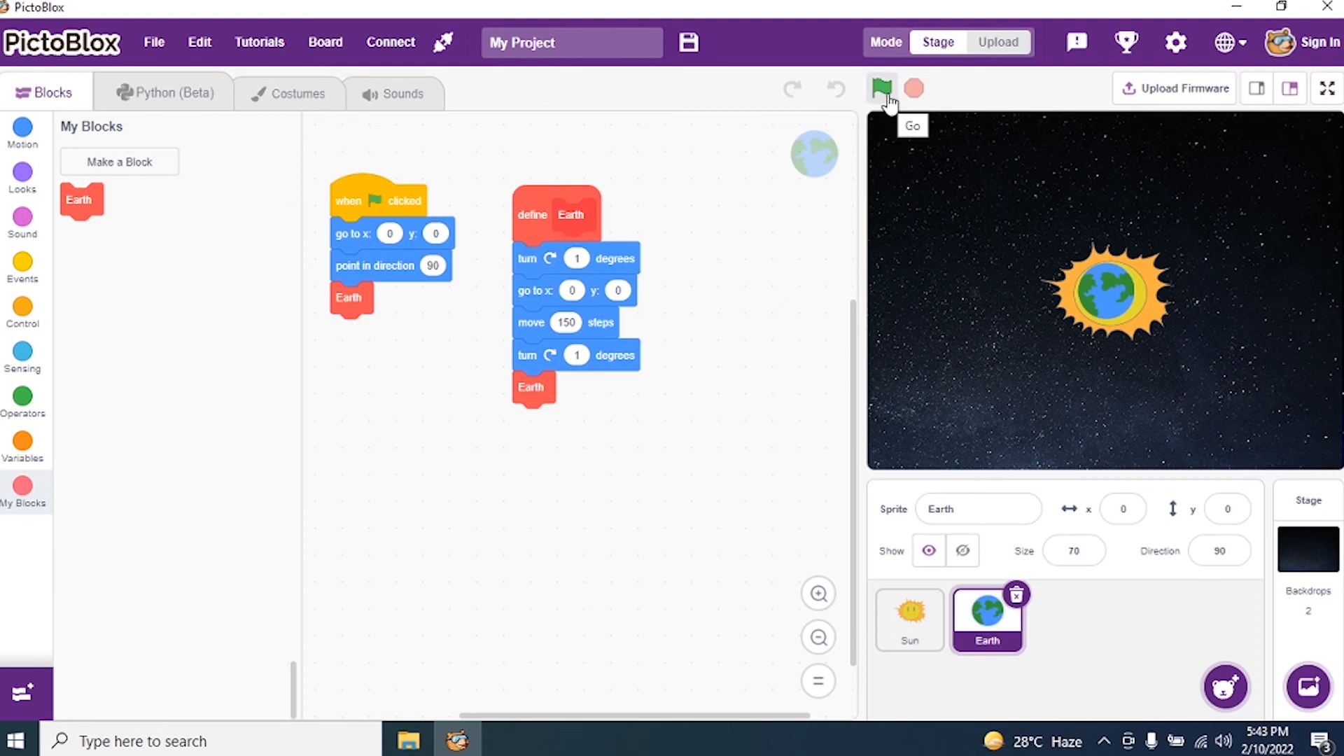
Run the project with the green flag and watch Earth orbit the centred Sun.
{"action": "left_click", "coordinate": [881, 88]}
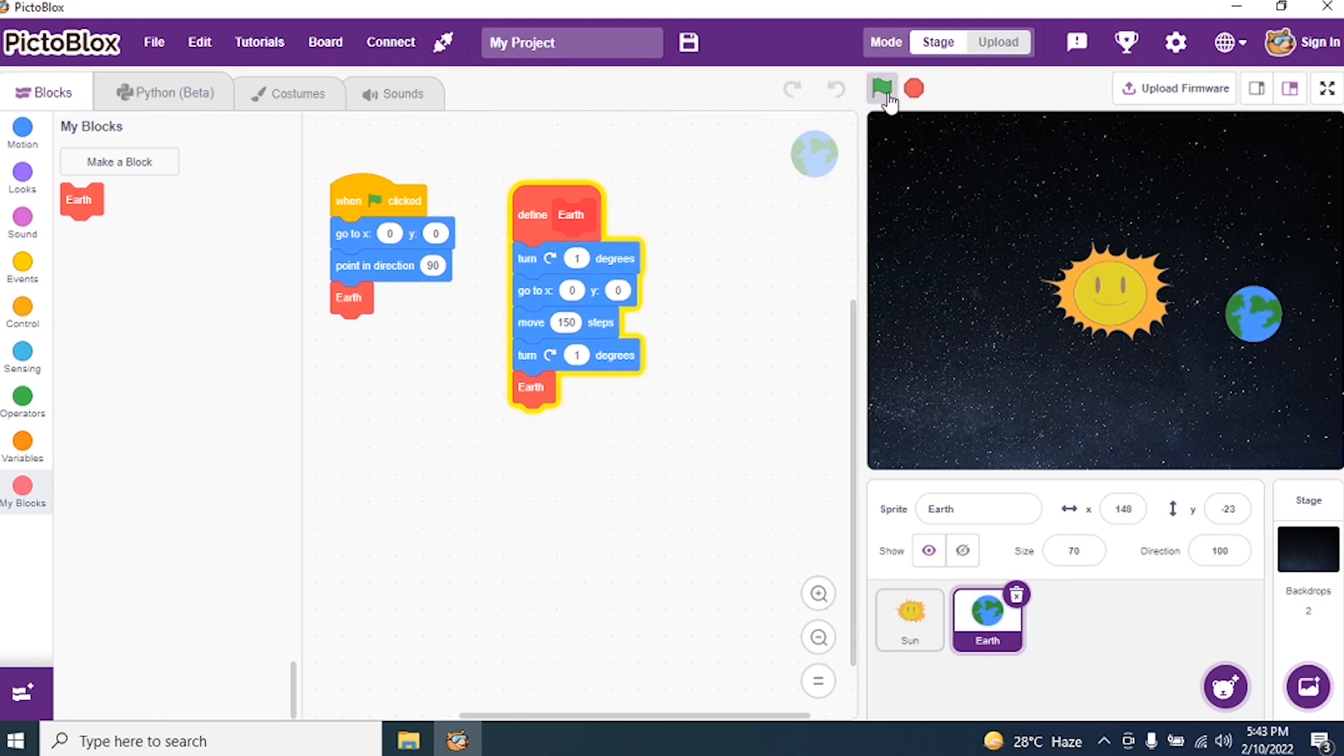
{"action": "left_click", "coordinate": [881, 88]}
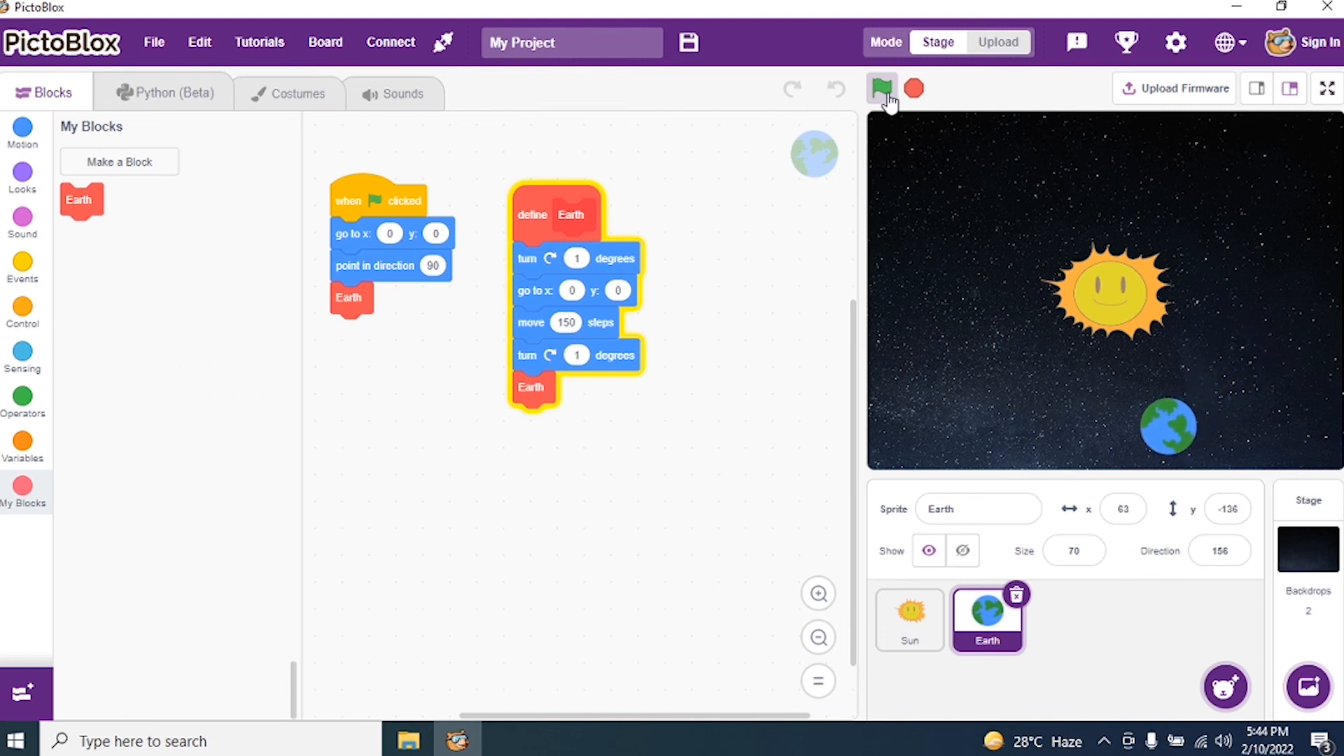
{"action": "left_click", "coordinate": [880, 88]}
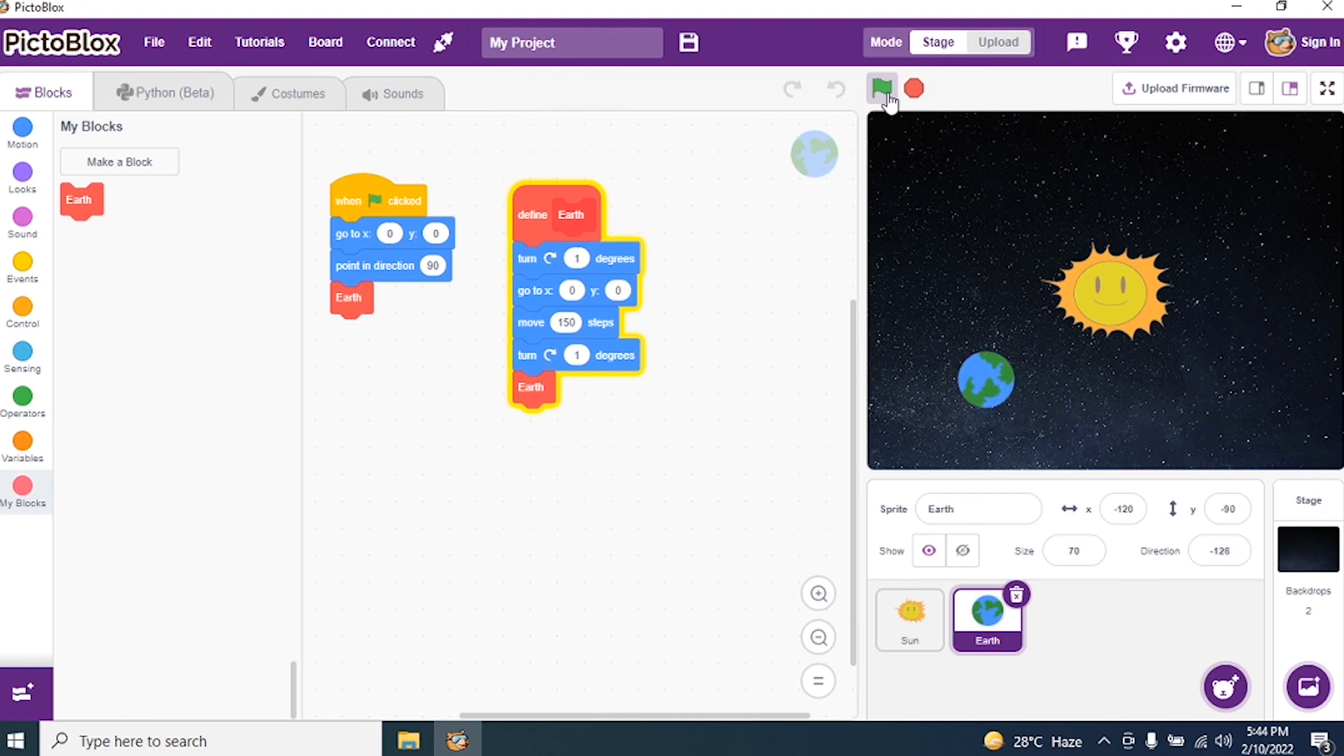
{"action": "left_click", "coordinate": [881, 88]}
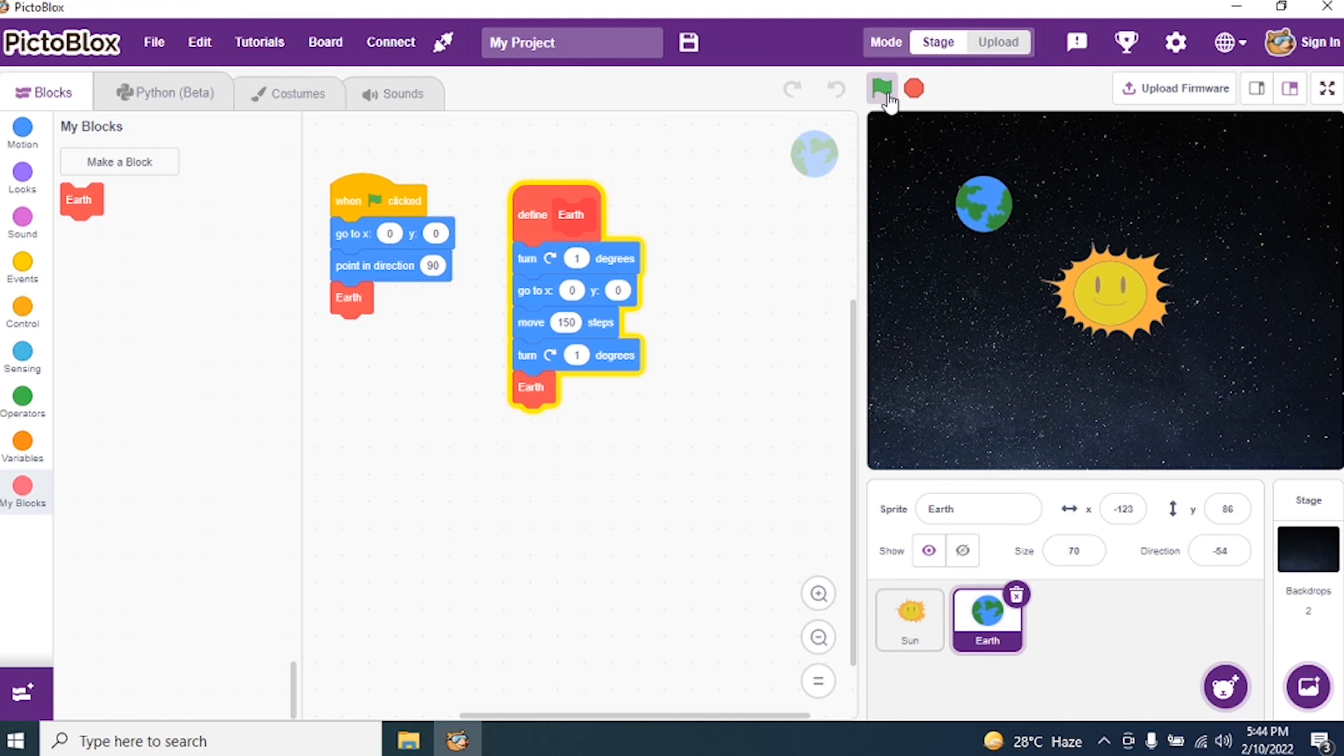
{"action": "left_click", "coordinate": [881, 88]}
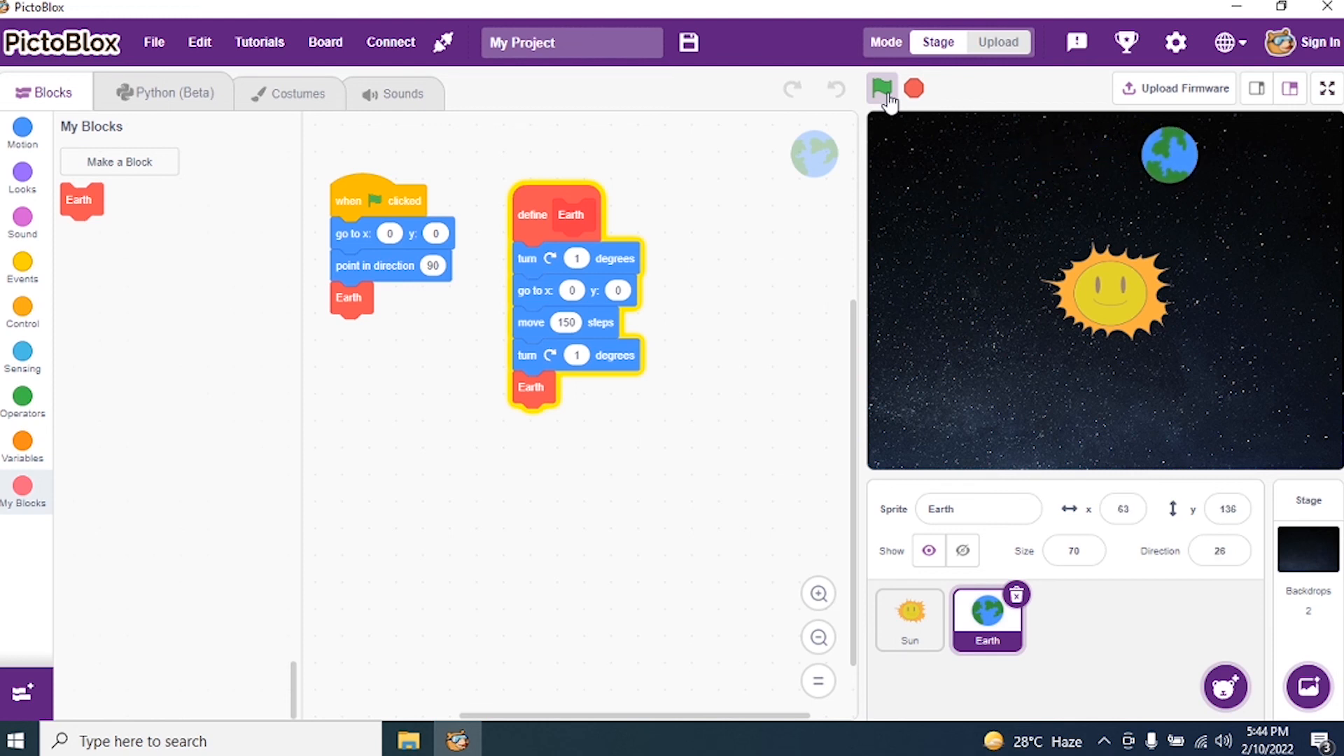
{"action": "left_click", "coordinate": [881, 88]}
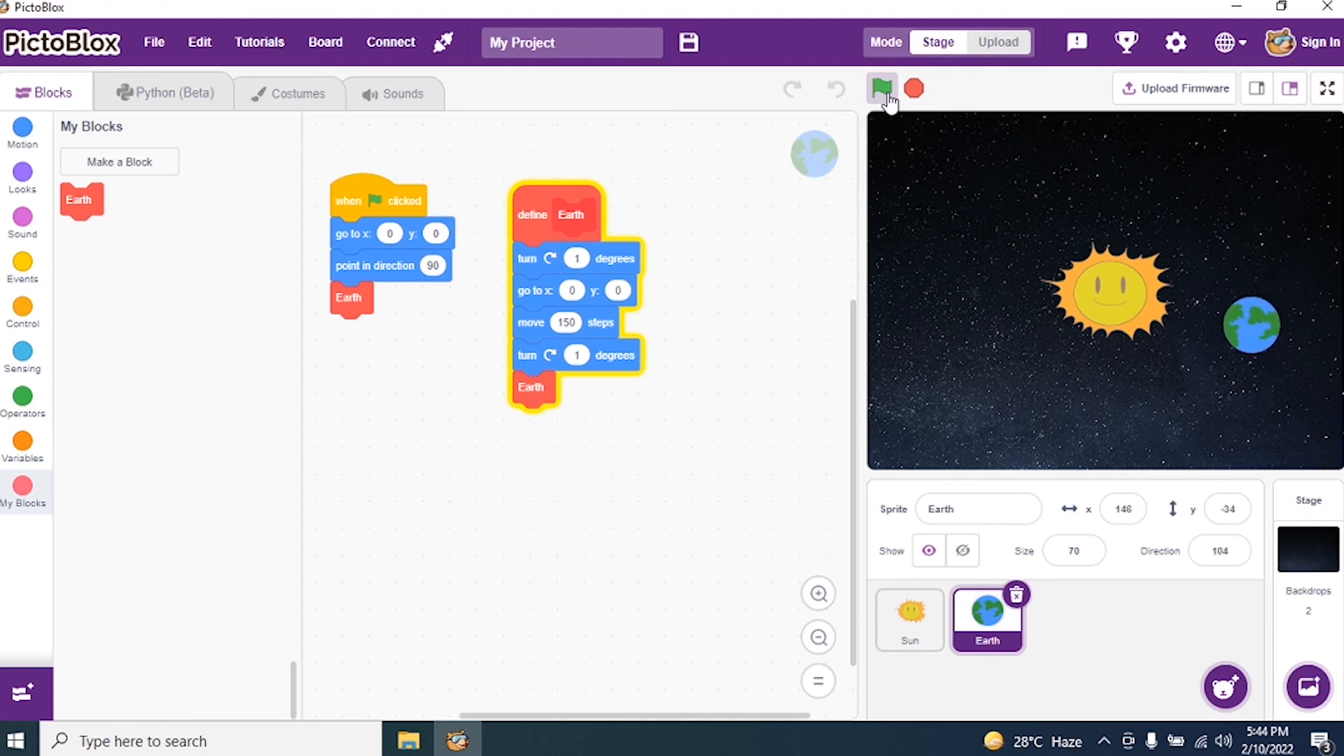
{"action": "left_click", "coordinate": [881, 88]}
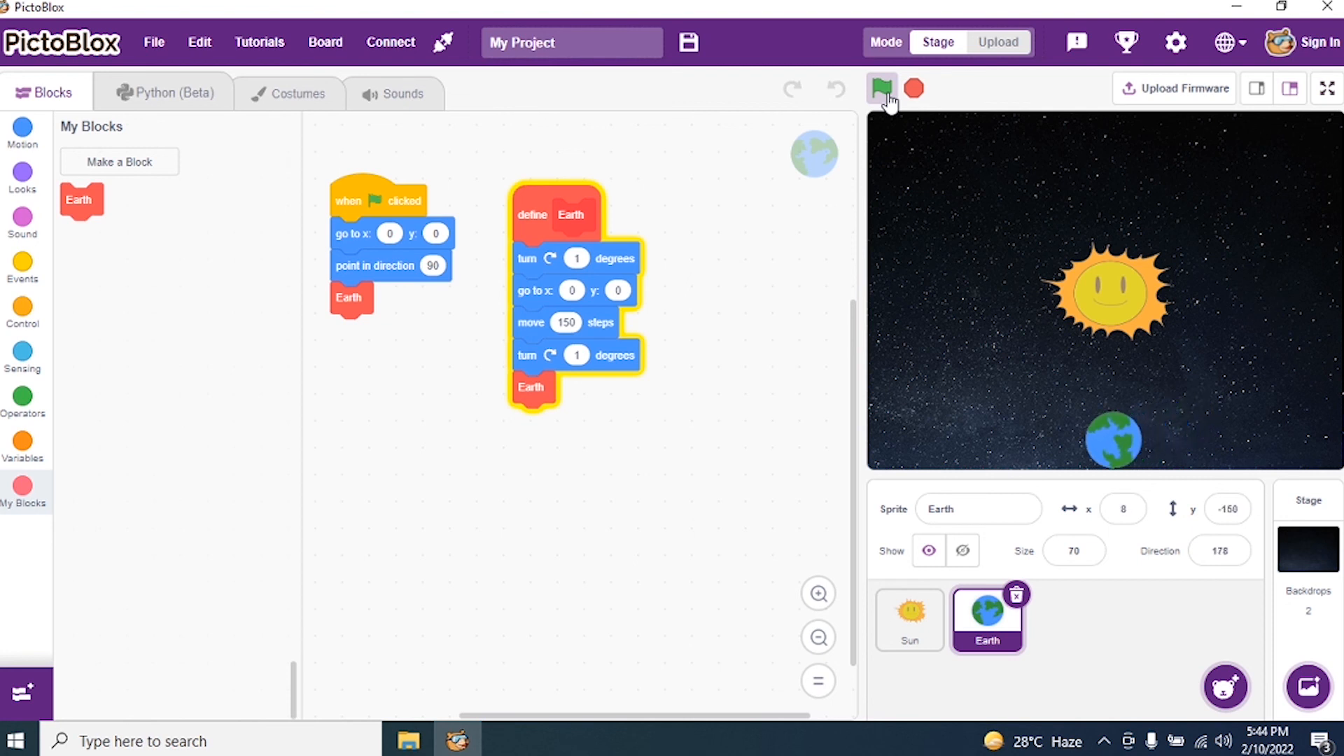
{"action": "left_click", "coordinate": [881, 88]}
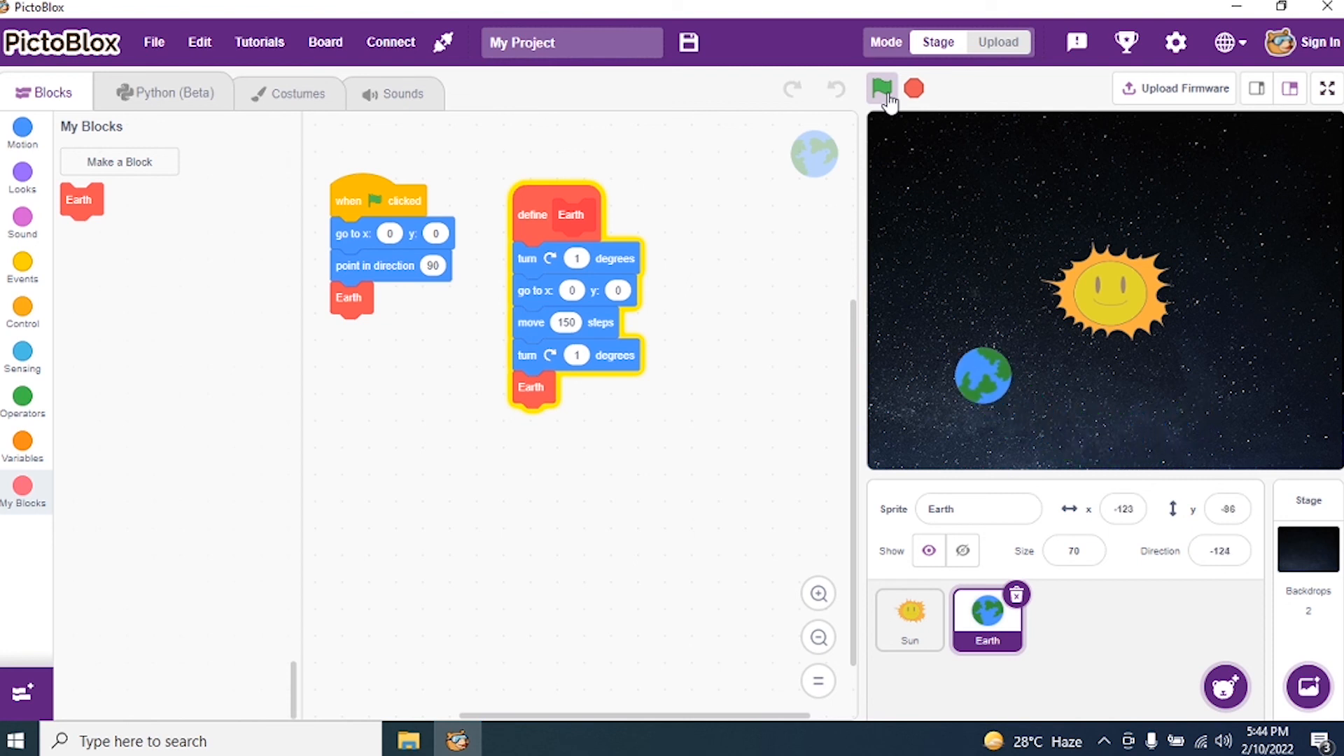
{"action": "left_click", "coordinate": [881, 88]}
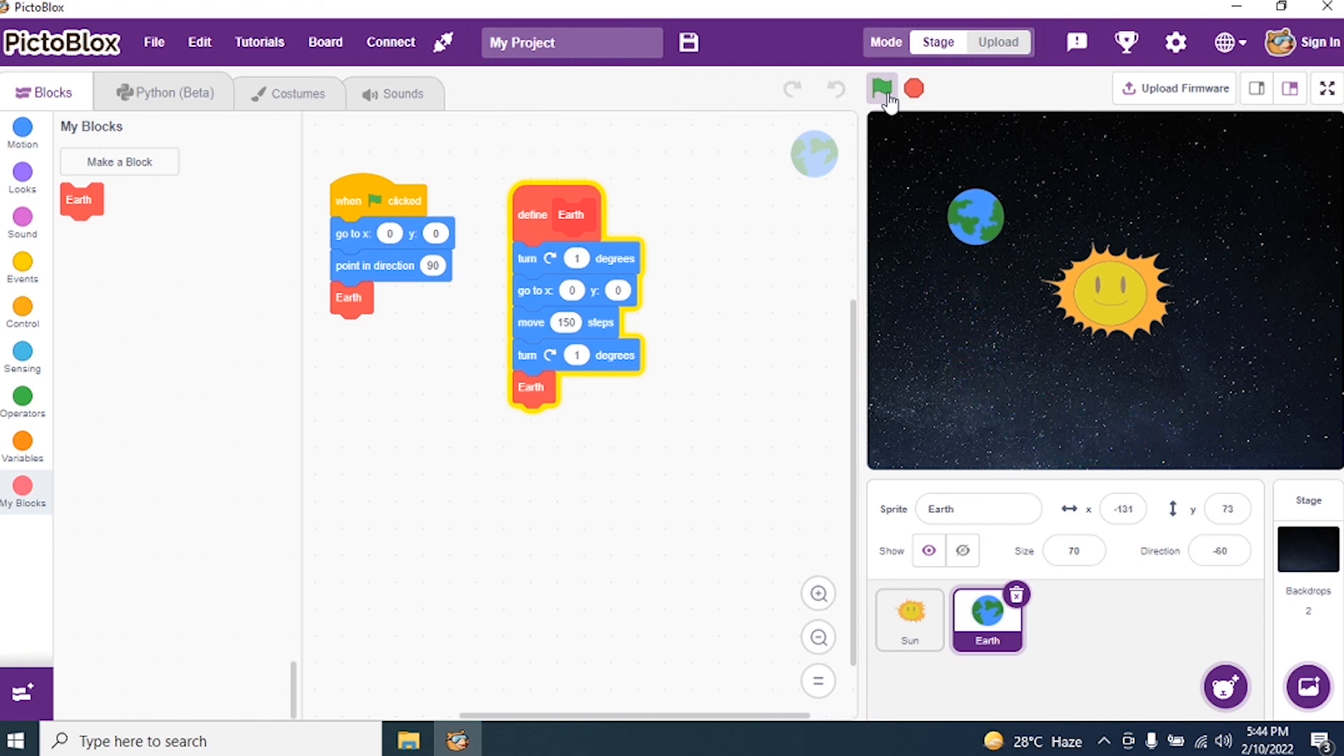
{"action": "left_click", "coordinate": [881, 88]}
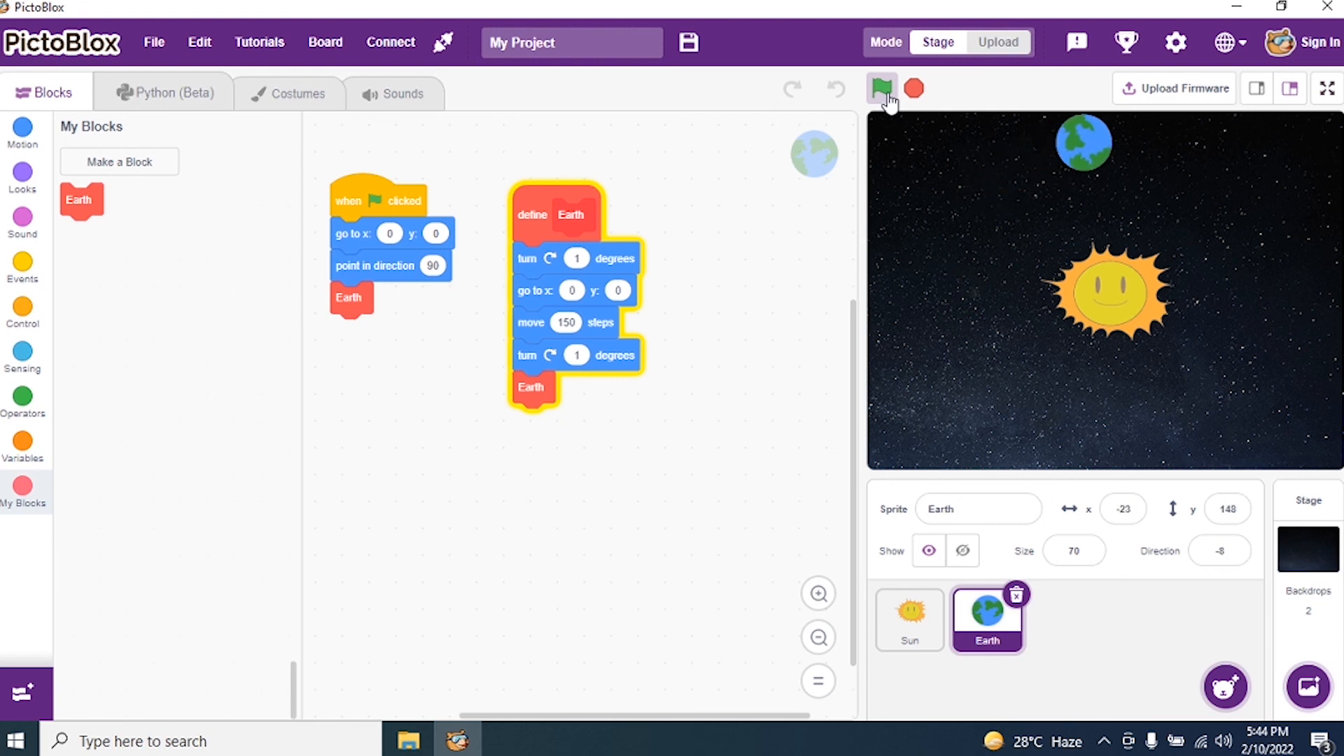
{"action": "left_click", "coordinate": [881, 89]}
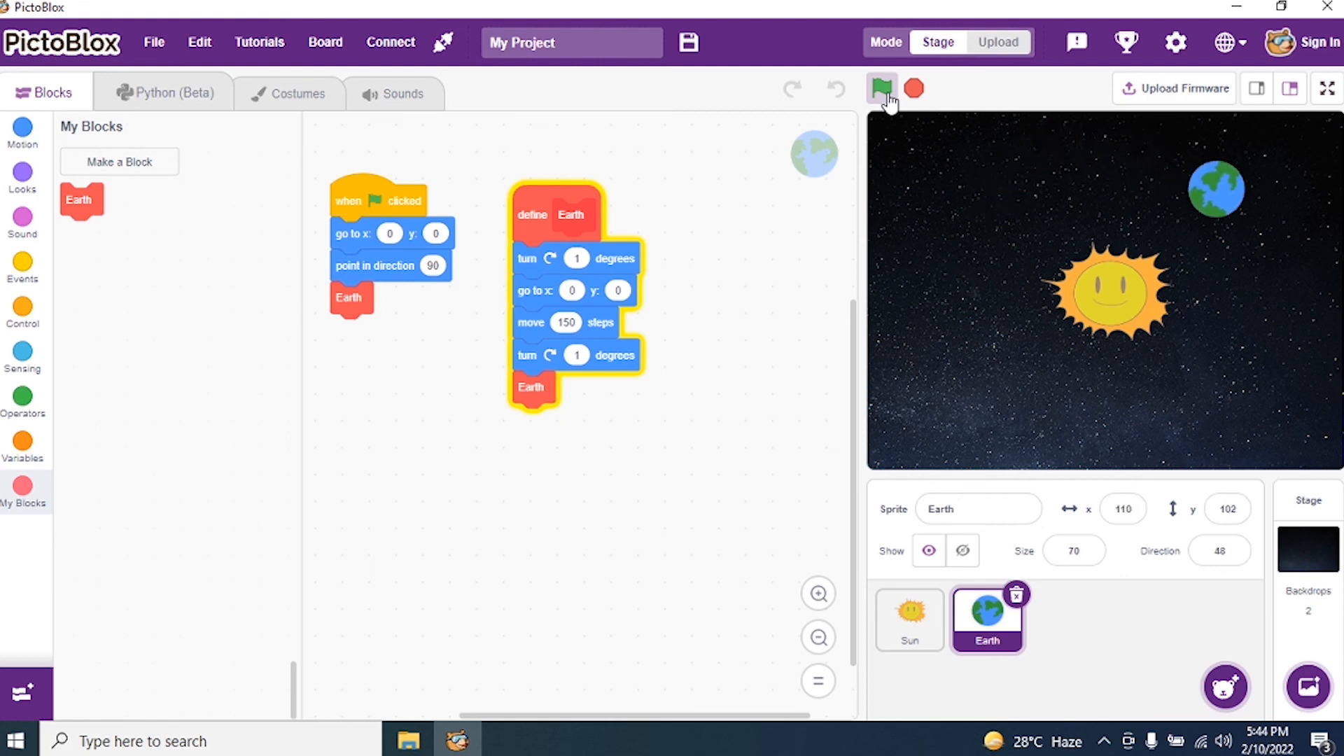